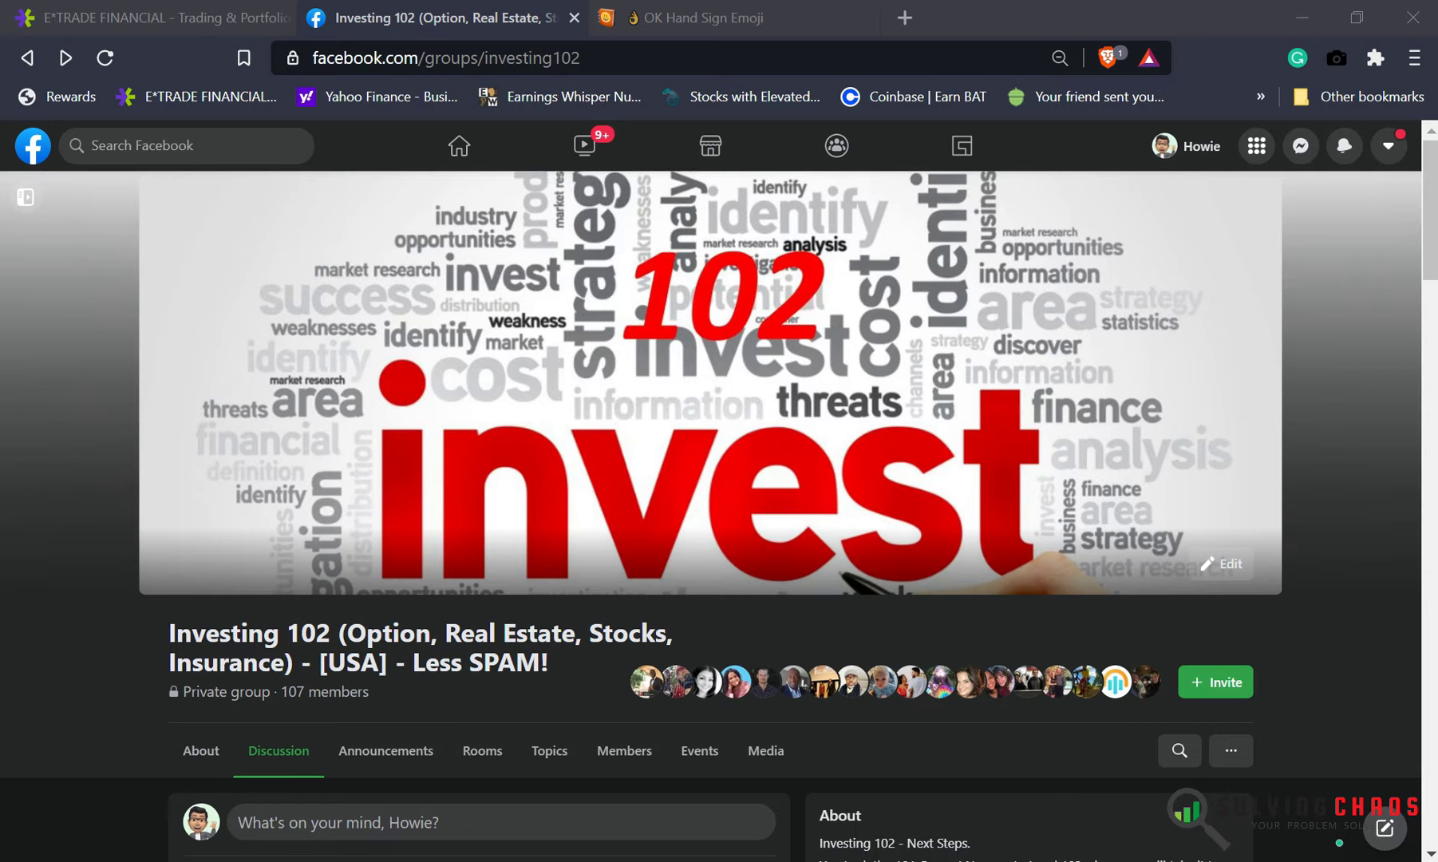
mouse_move(57, 554)
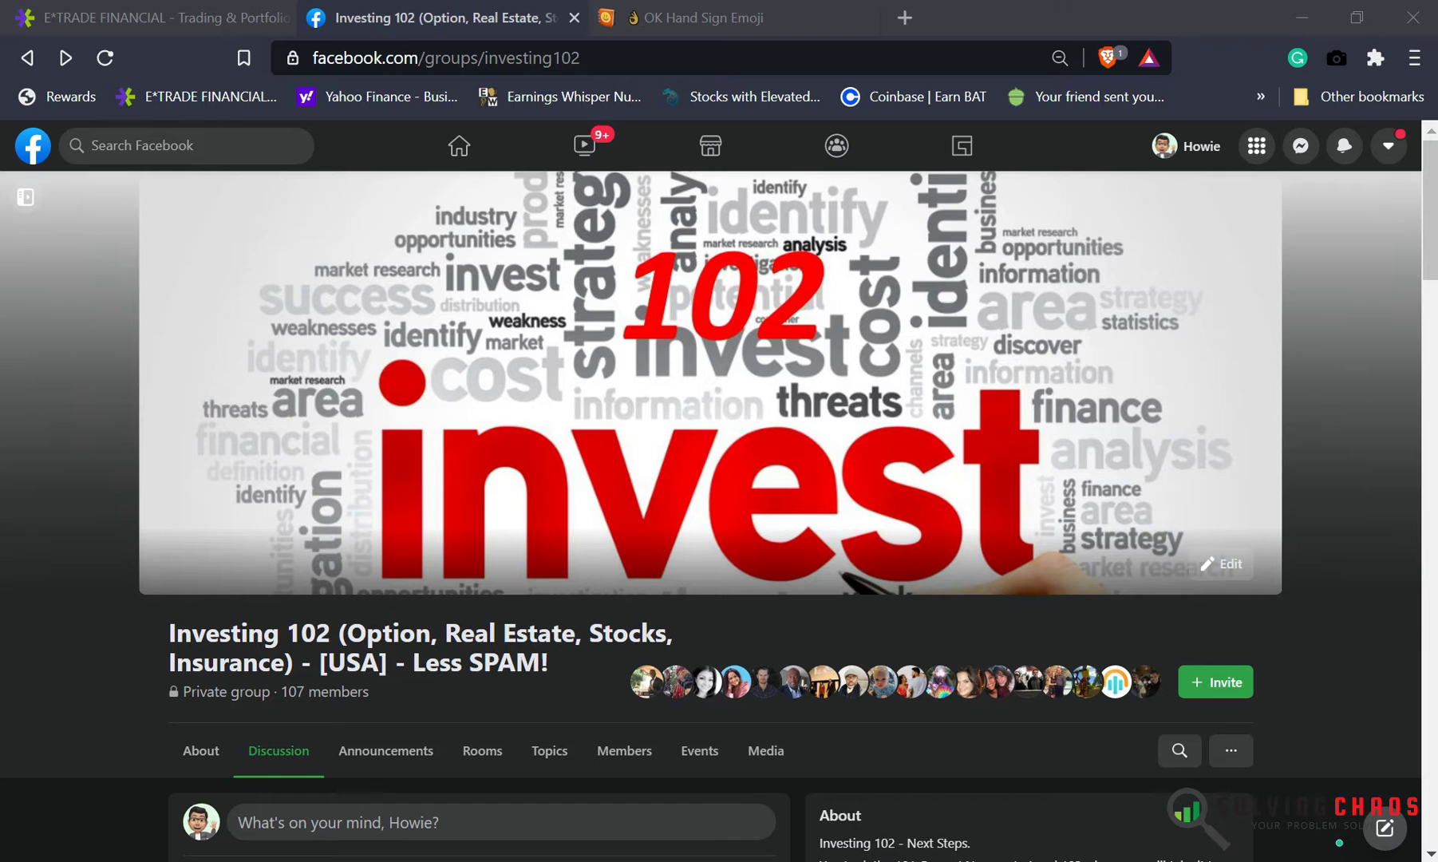
mouse_move(635, 316)
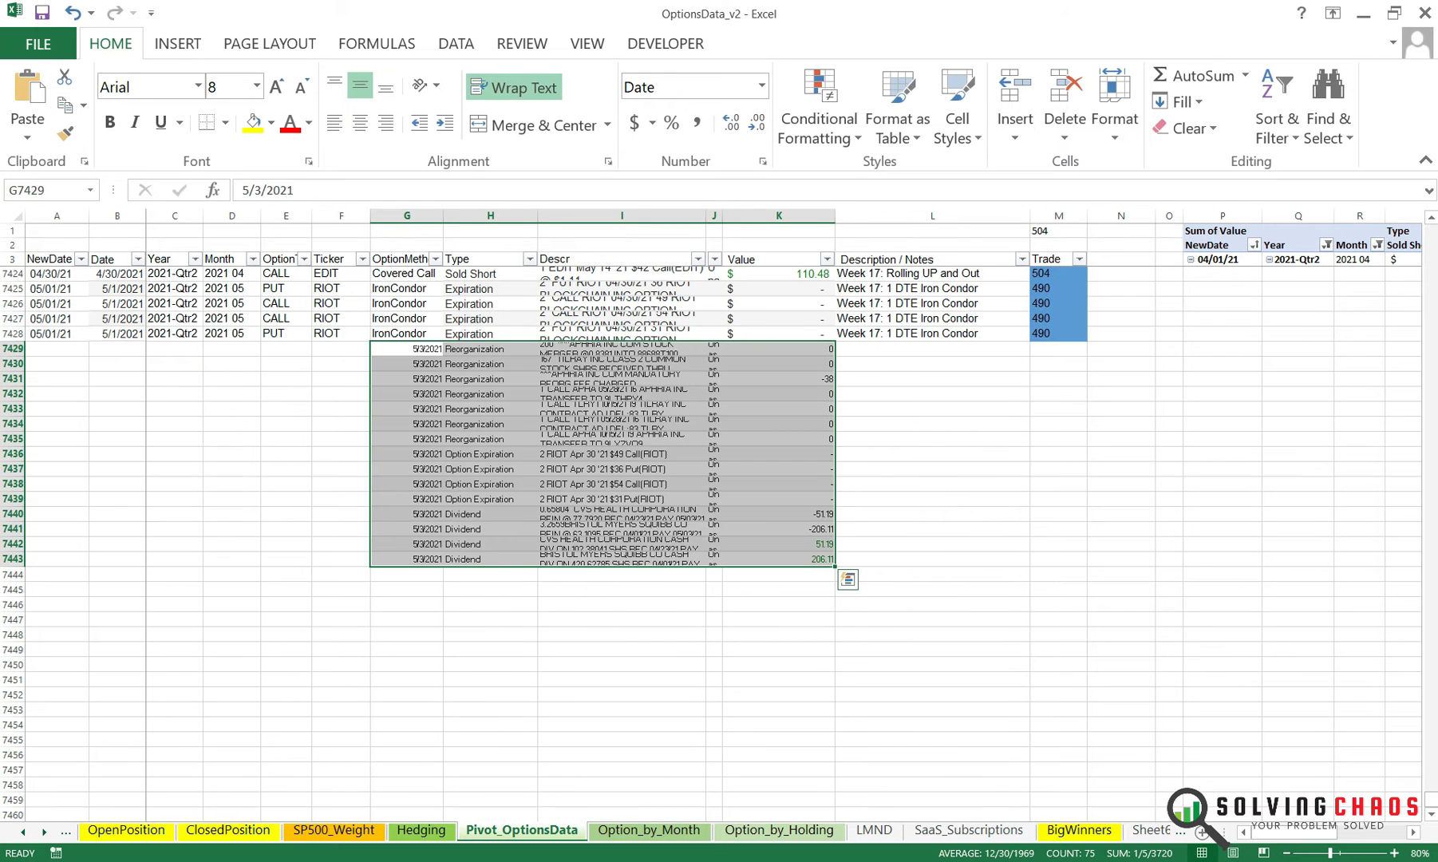
- Paste the week 18 (5/3/2021–5/7/2021) transaction export below the last data row
click(407, 574)
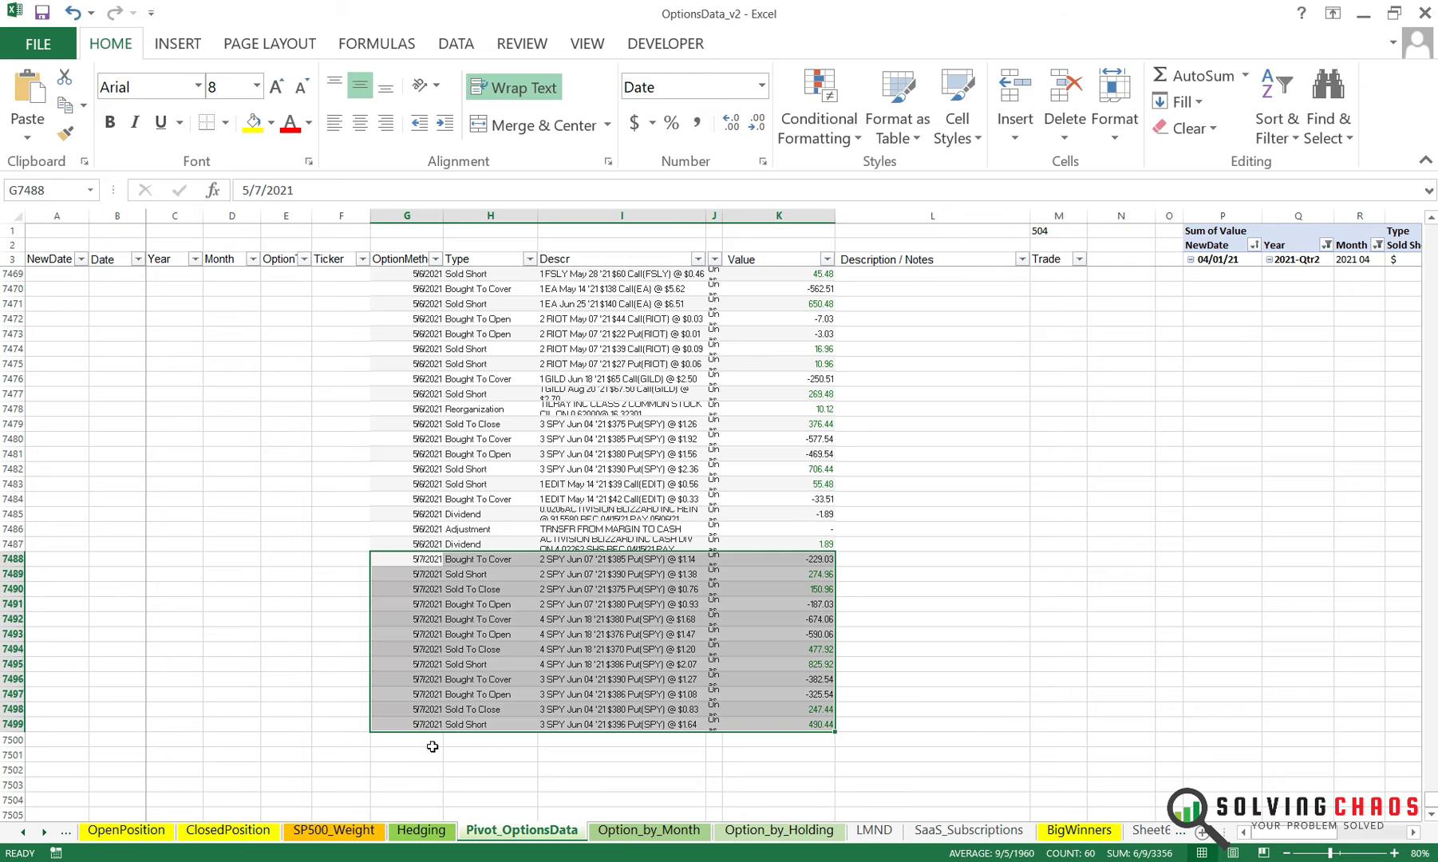
scroll(down, 3)
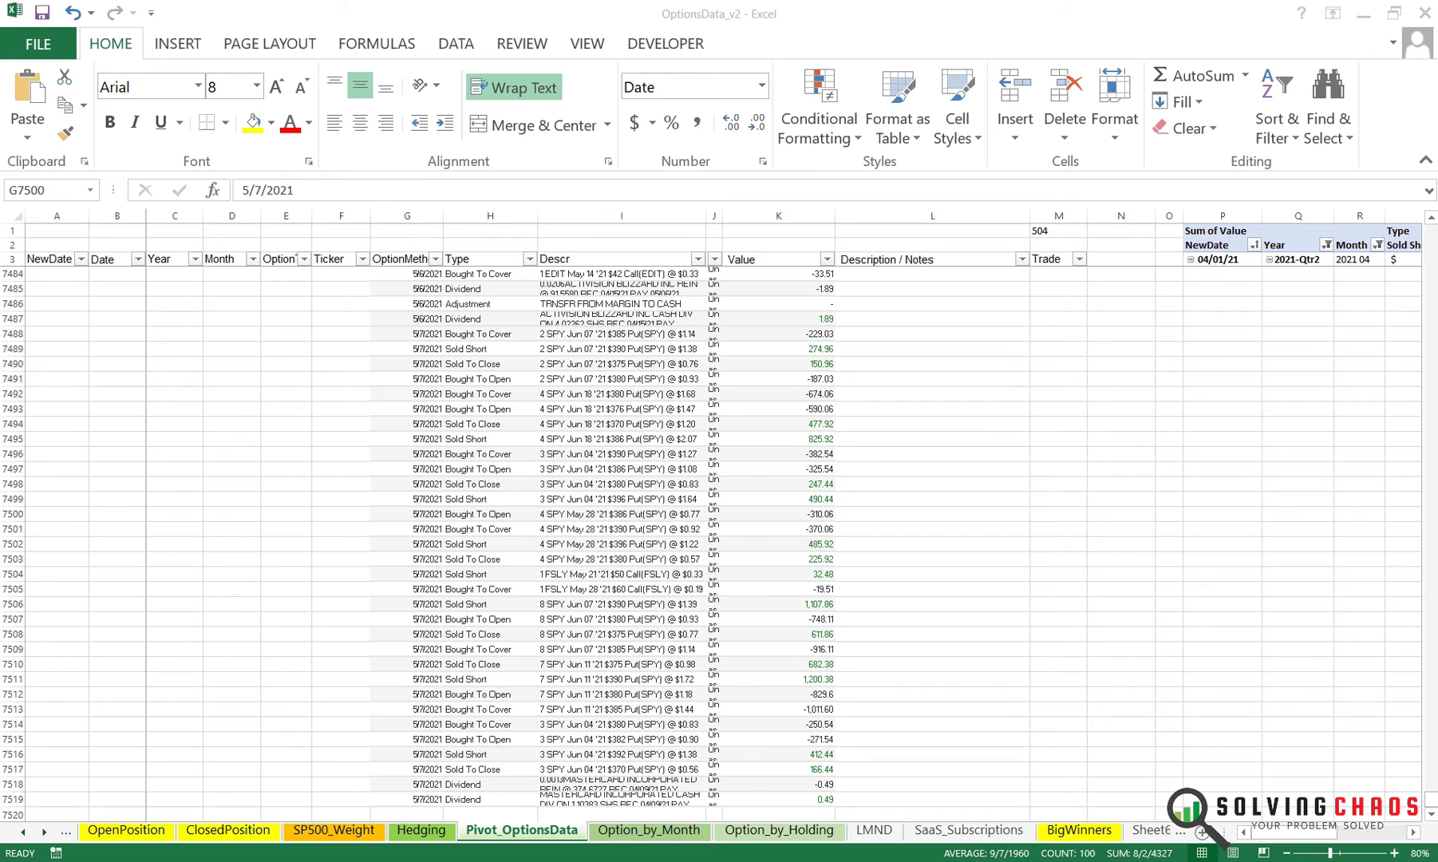
click(665, 43)
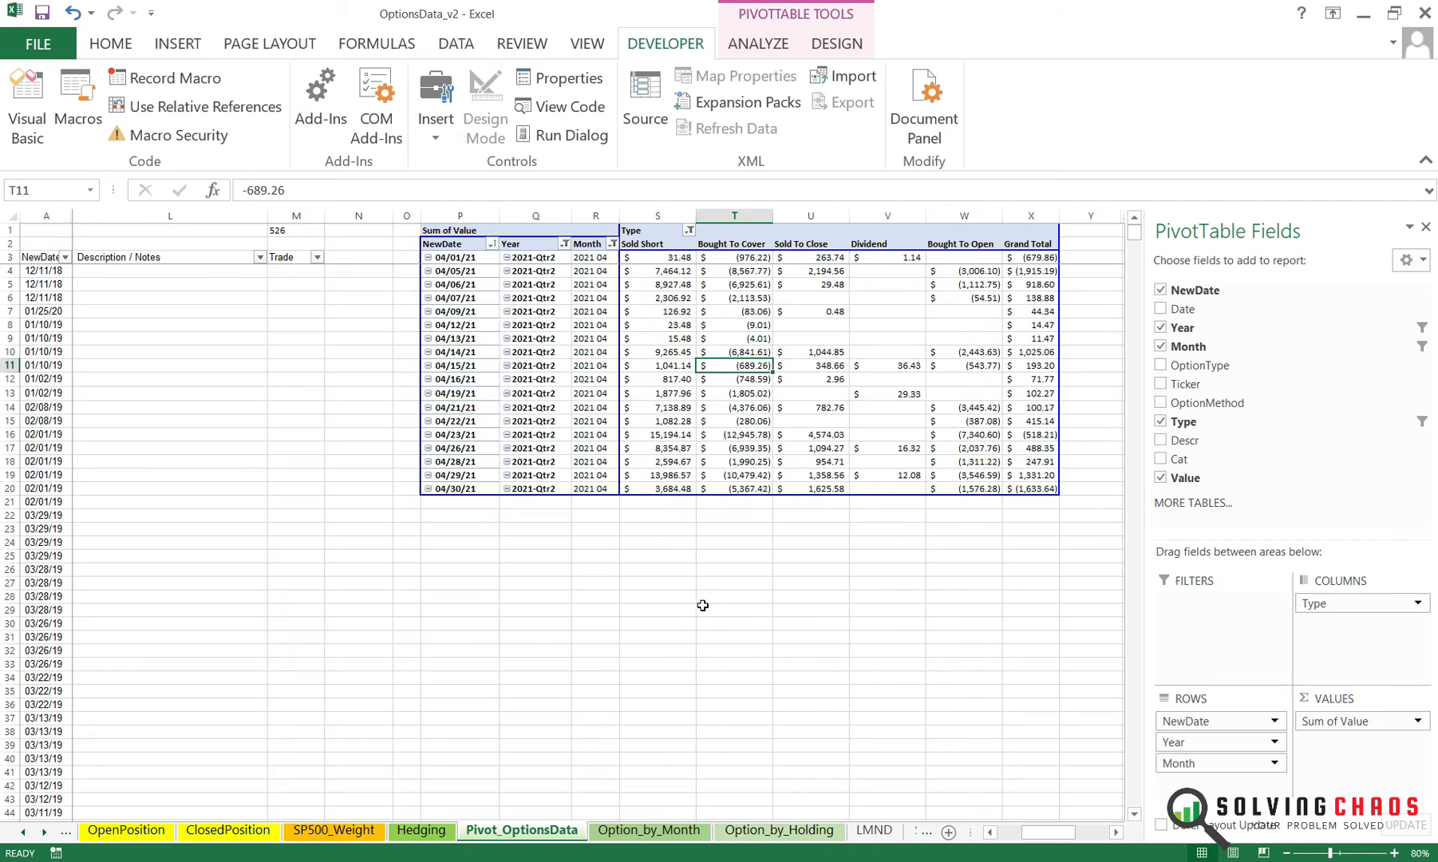
- Refresh the Option_by_Month PivotTable so 2021 05 appears with grand total $17,631.08
click(647, 829)
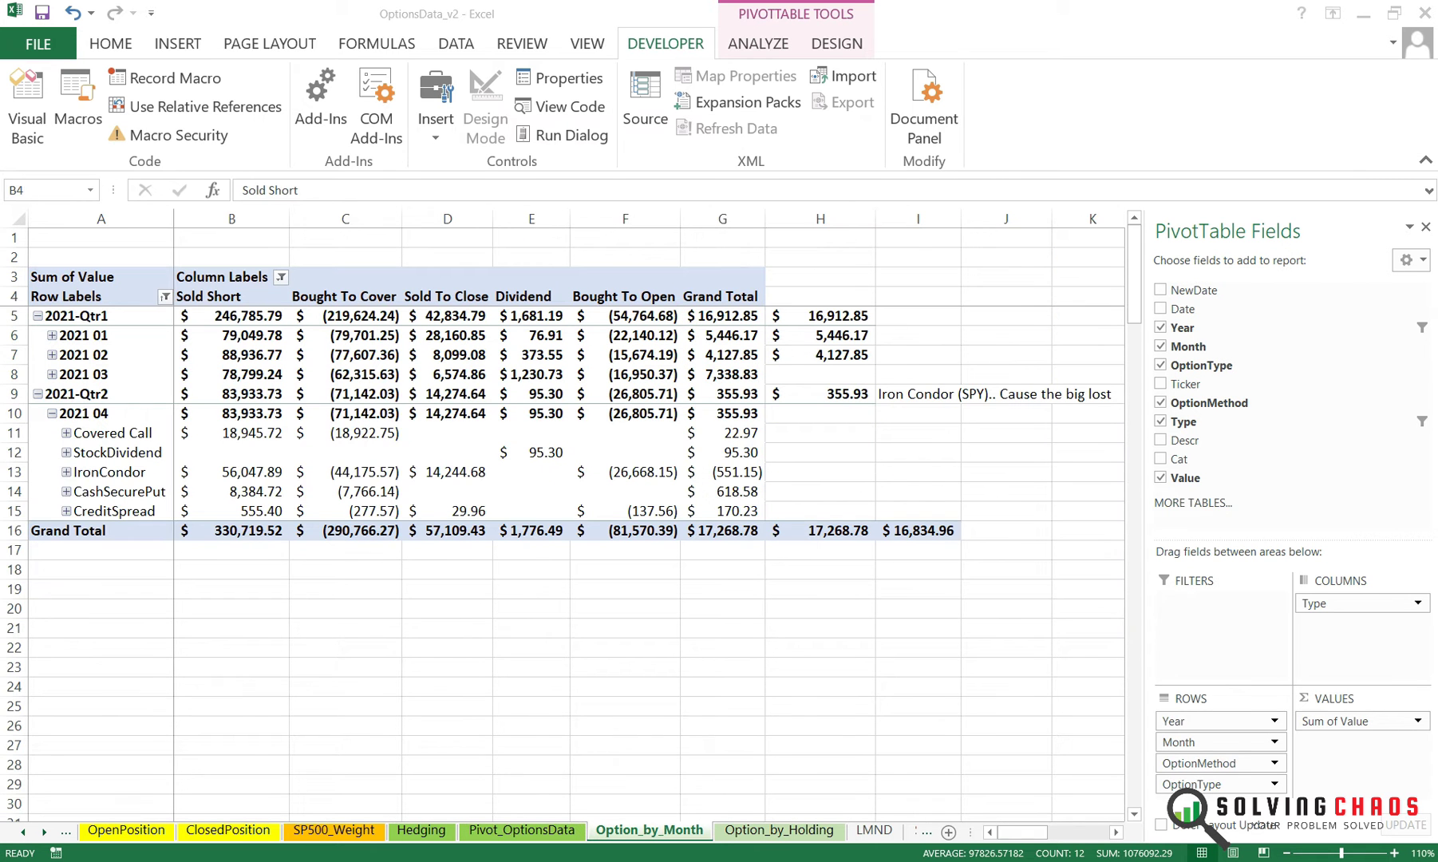
right_click(447, 451)
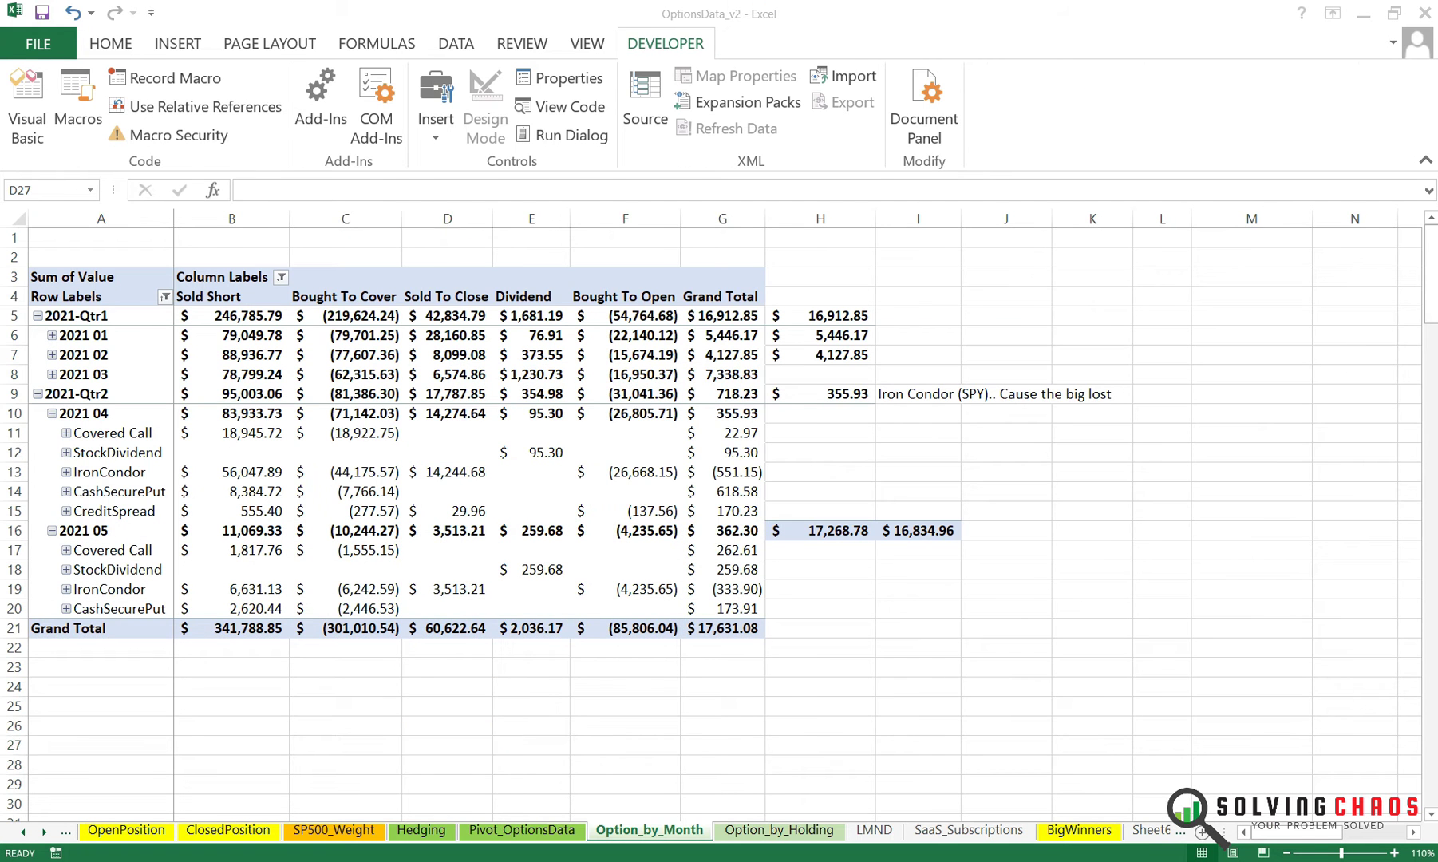
- Refresh the daily pivot to show May 3–7, 2021 rows and filter Ticker to RIOT
click(521, 830)
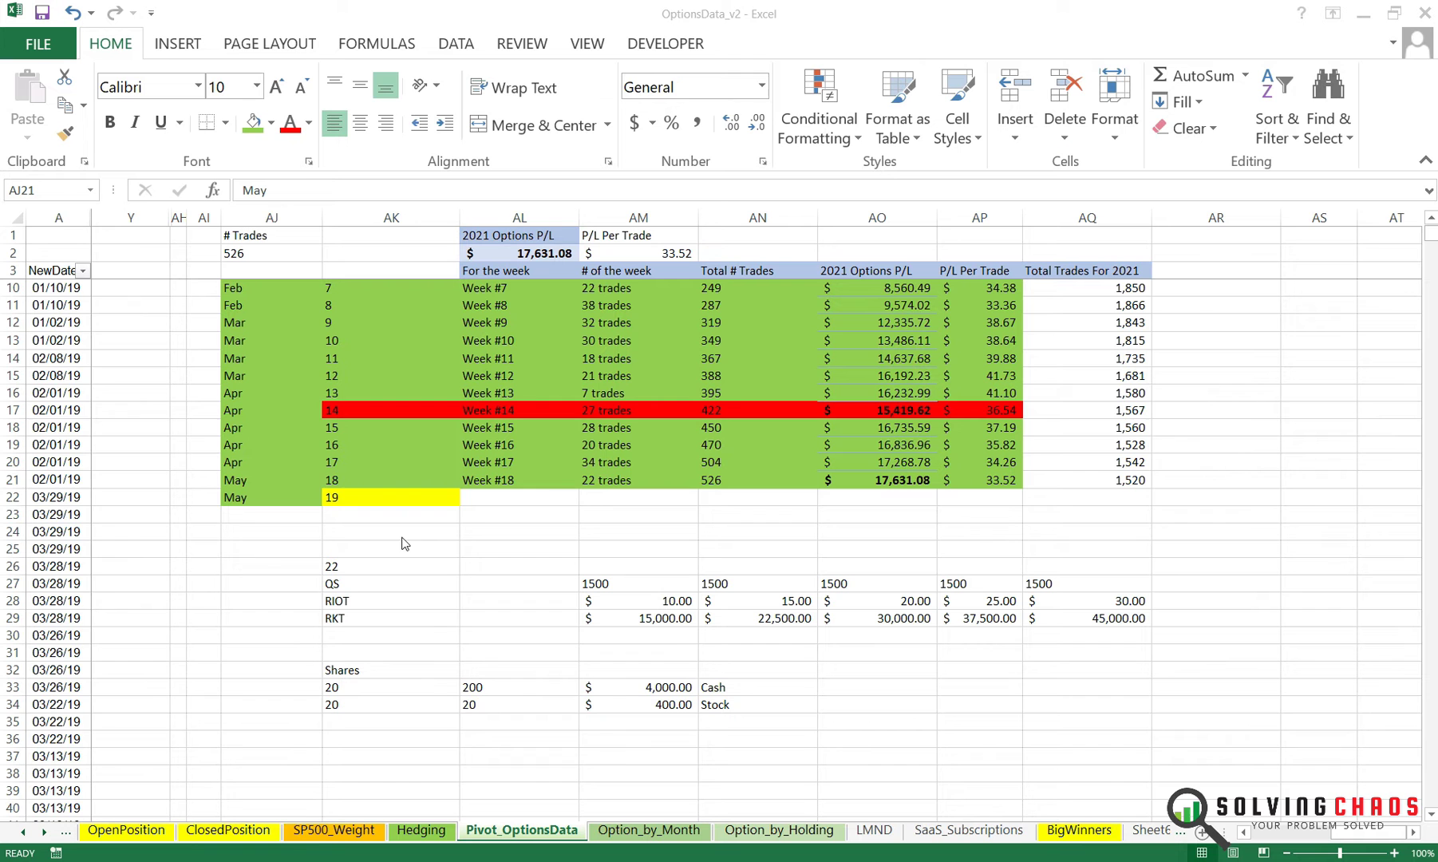
click(271, 479)
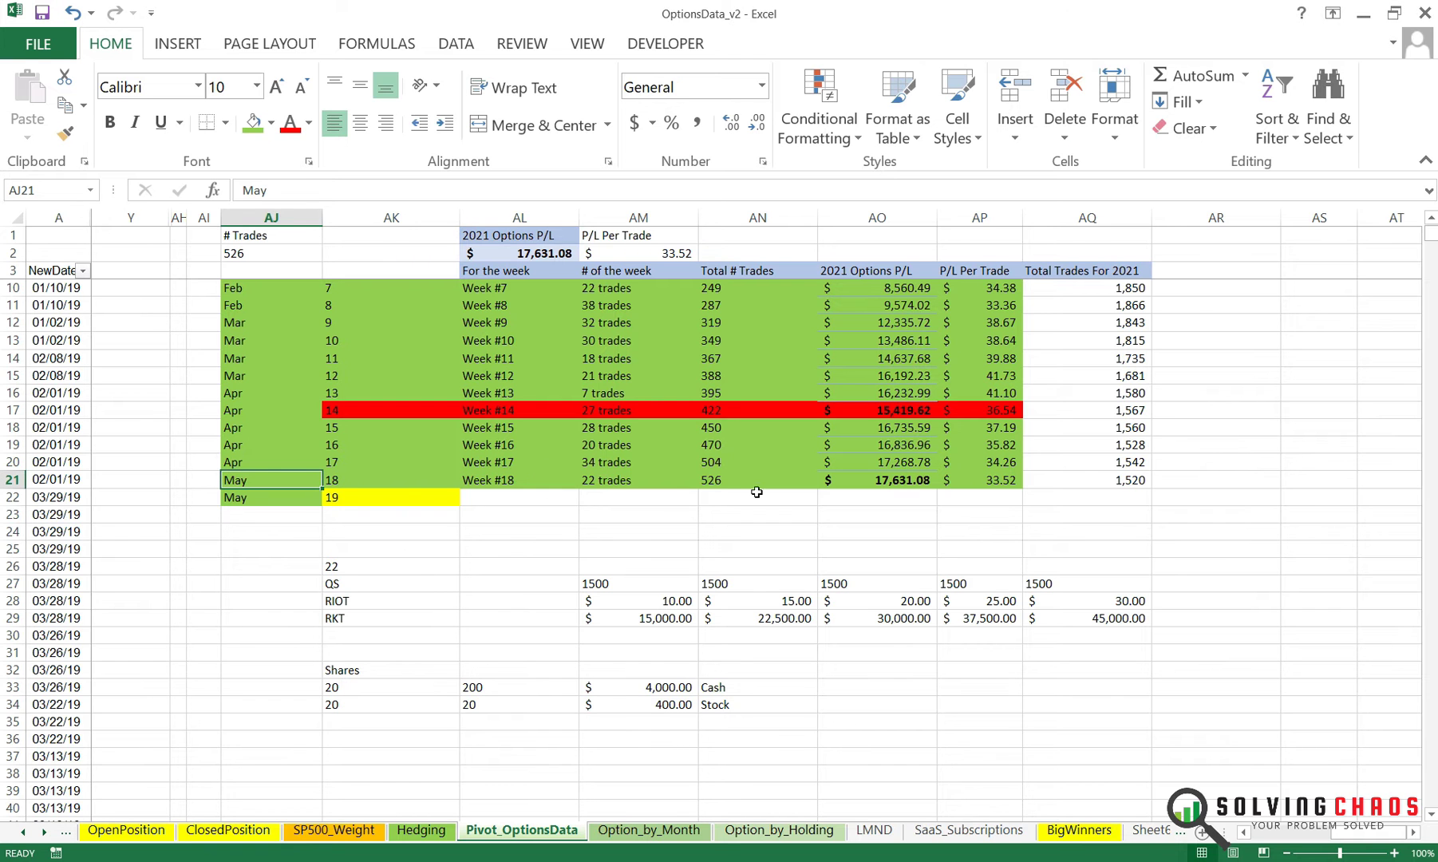
mouse_move(895, 528)
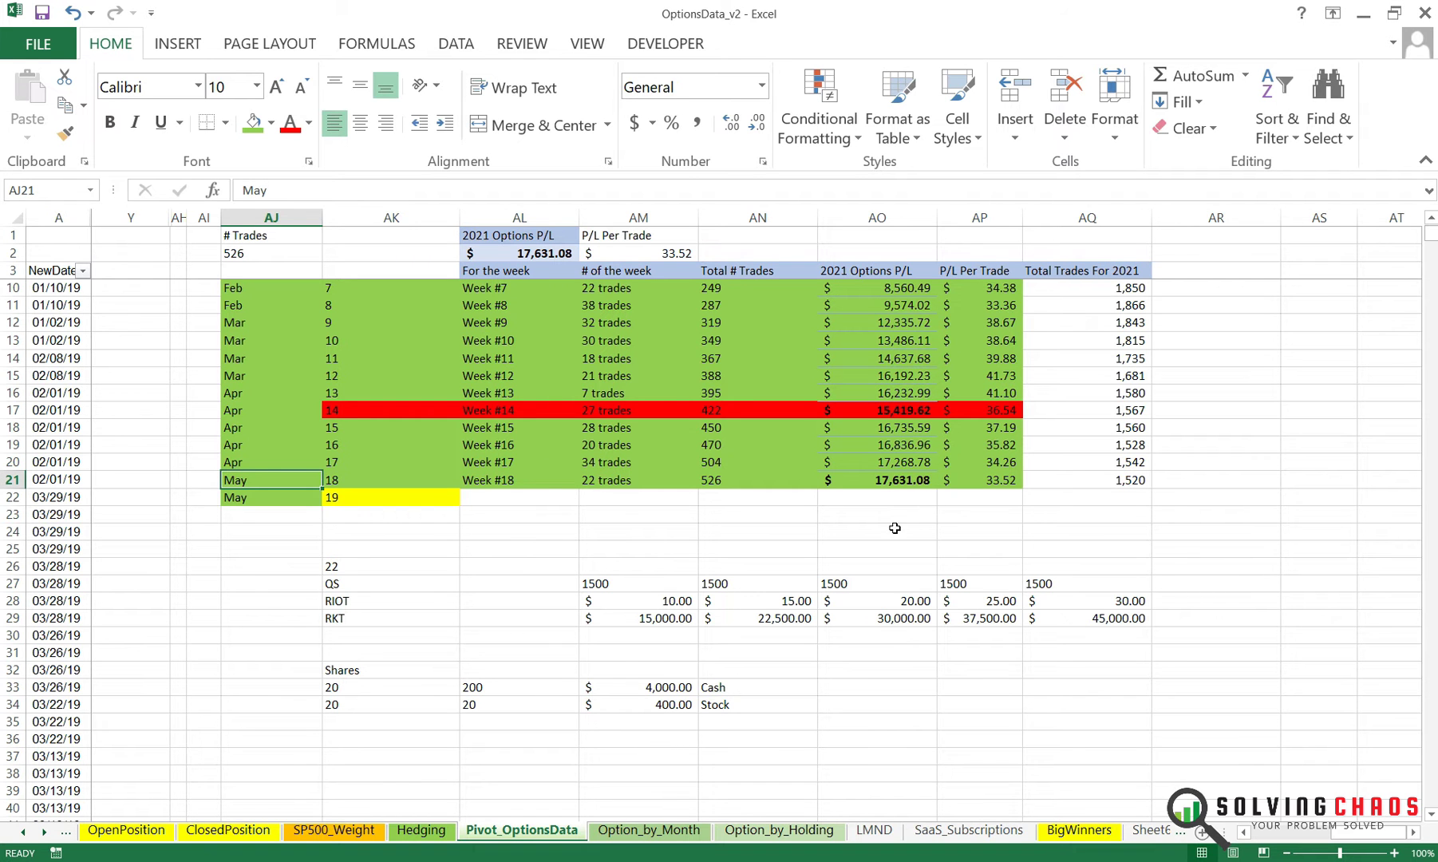
click(271, 565)
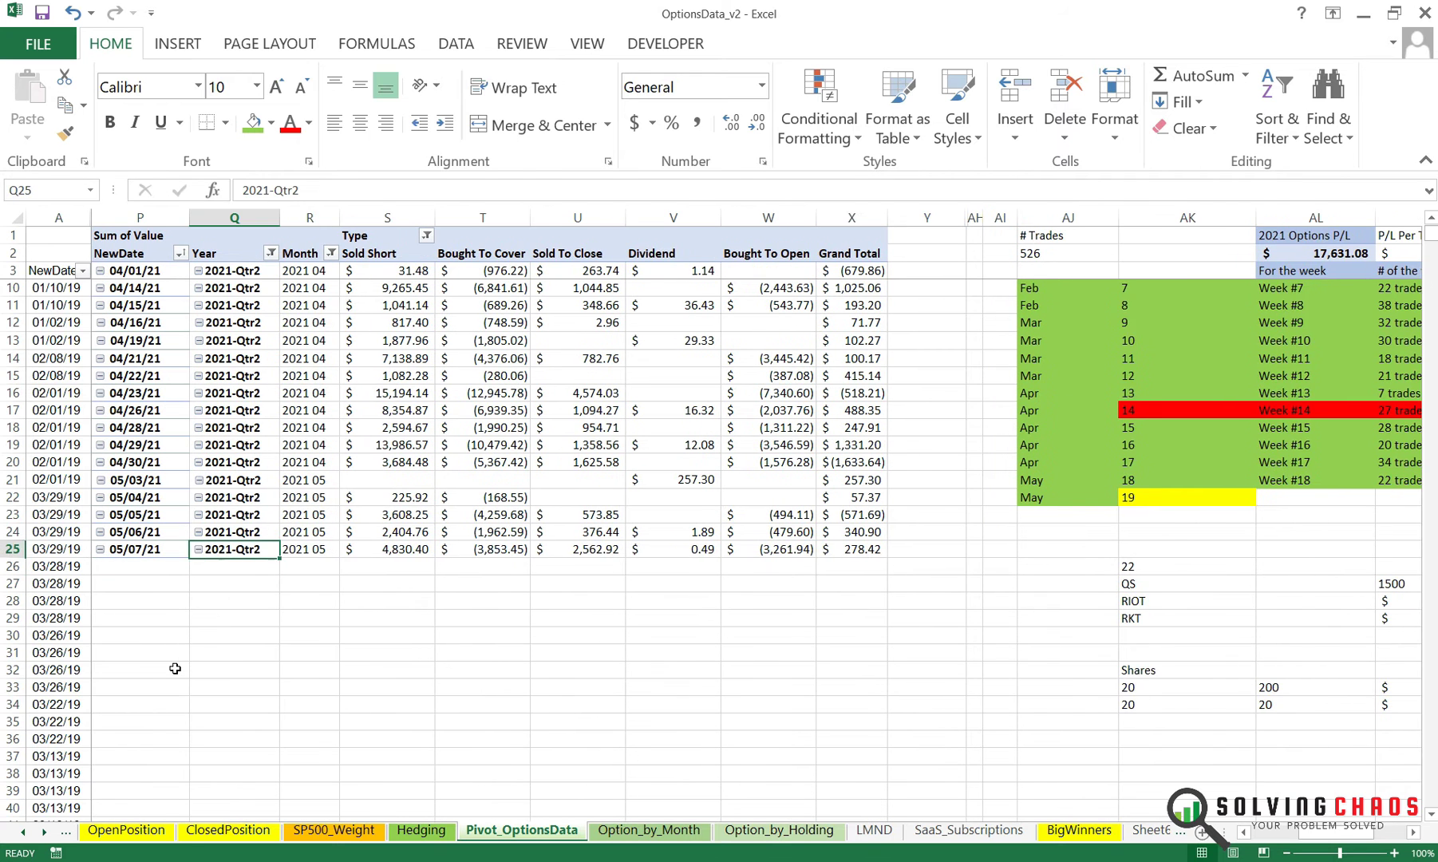
click(850, 496)
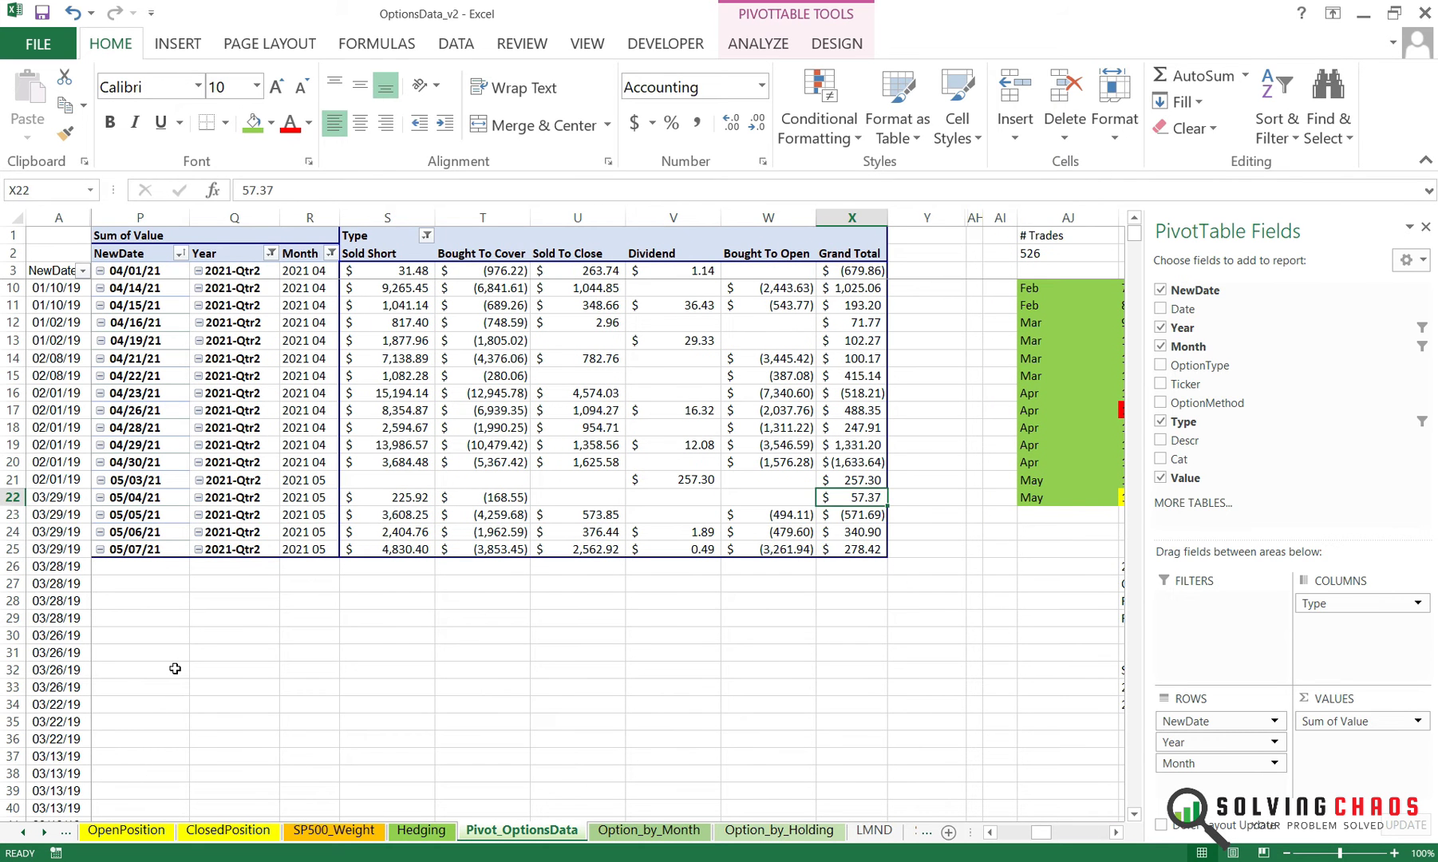
mouse_move(178, 670)
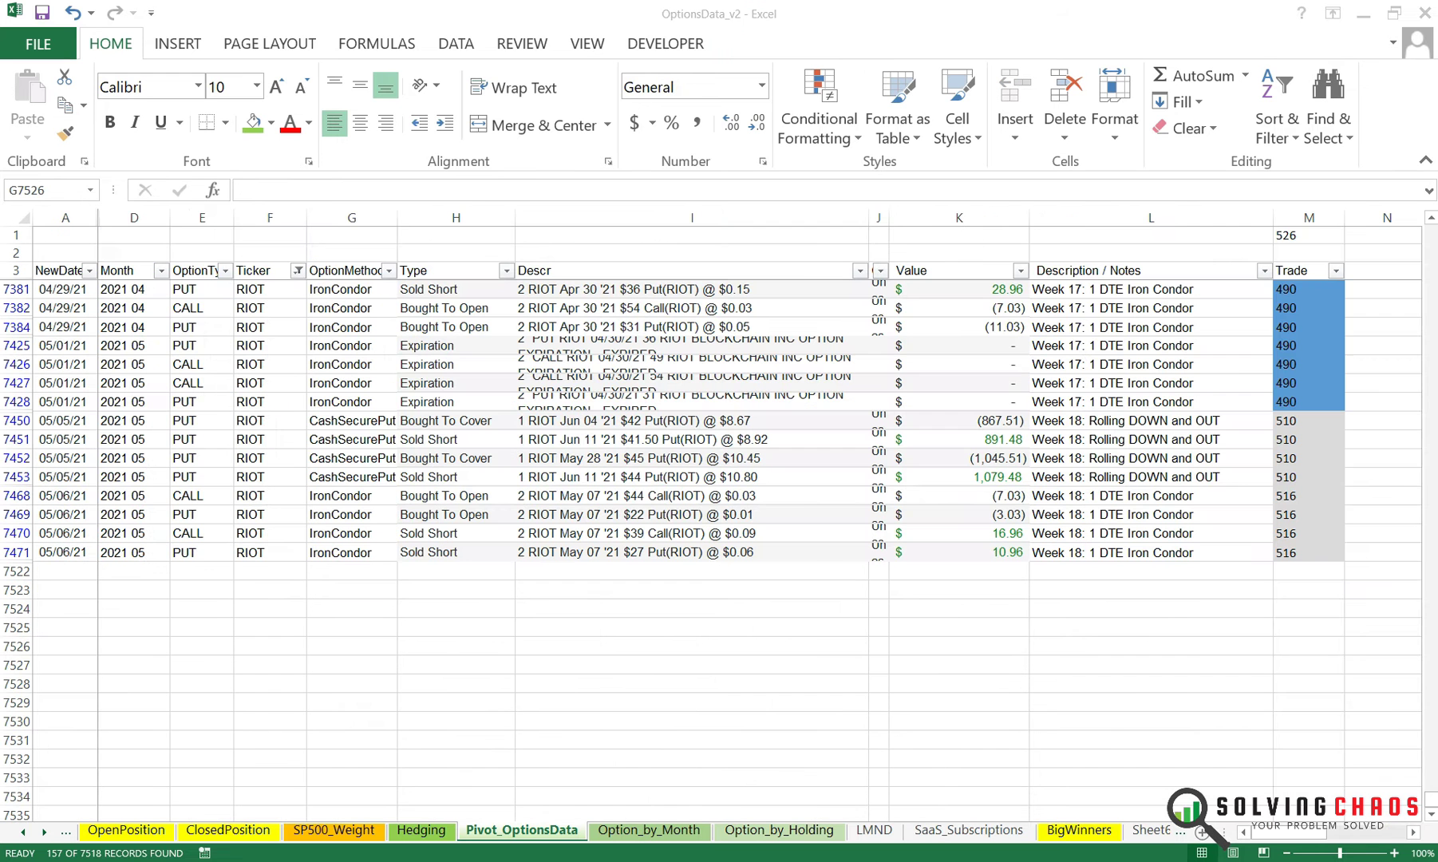
click(351, 644)
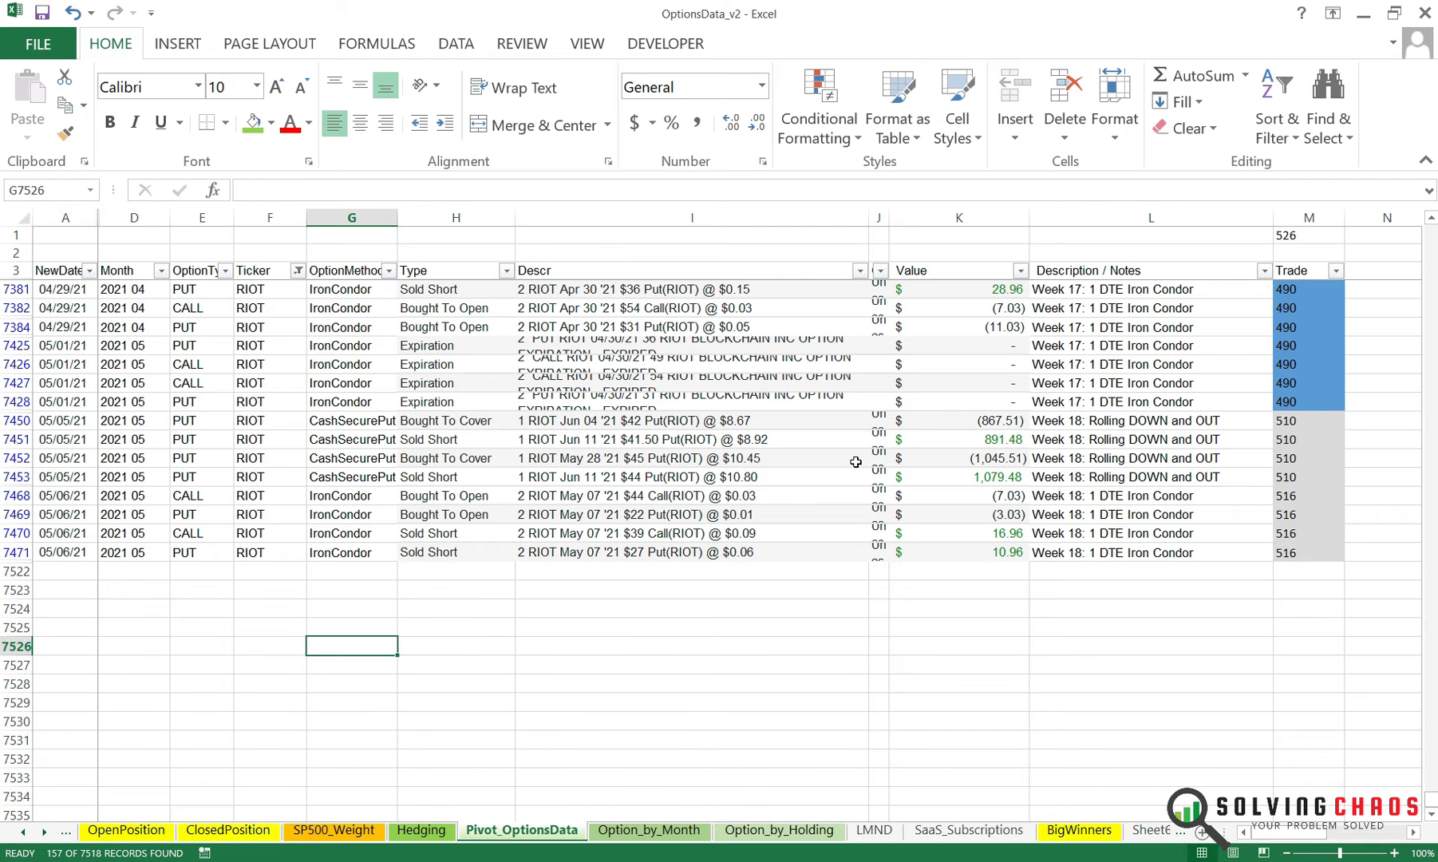
click(959, 419)
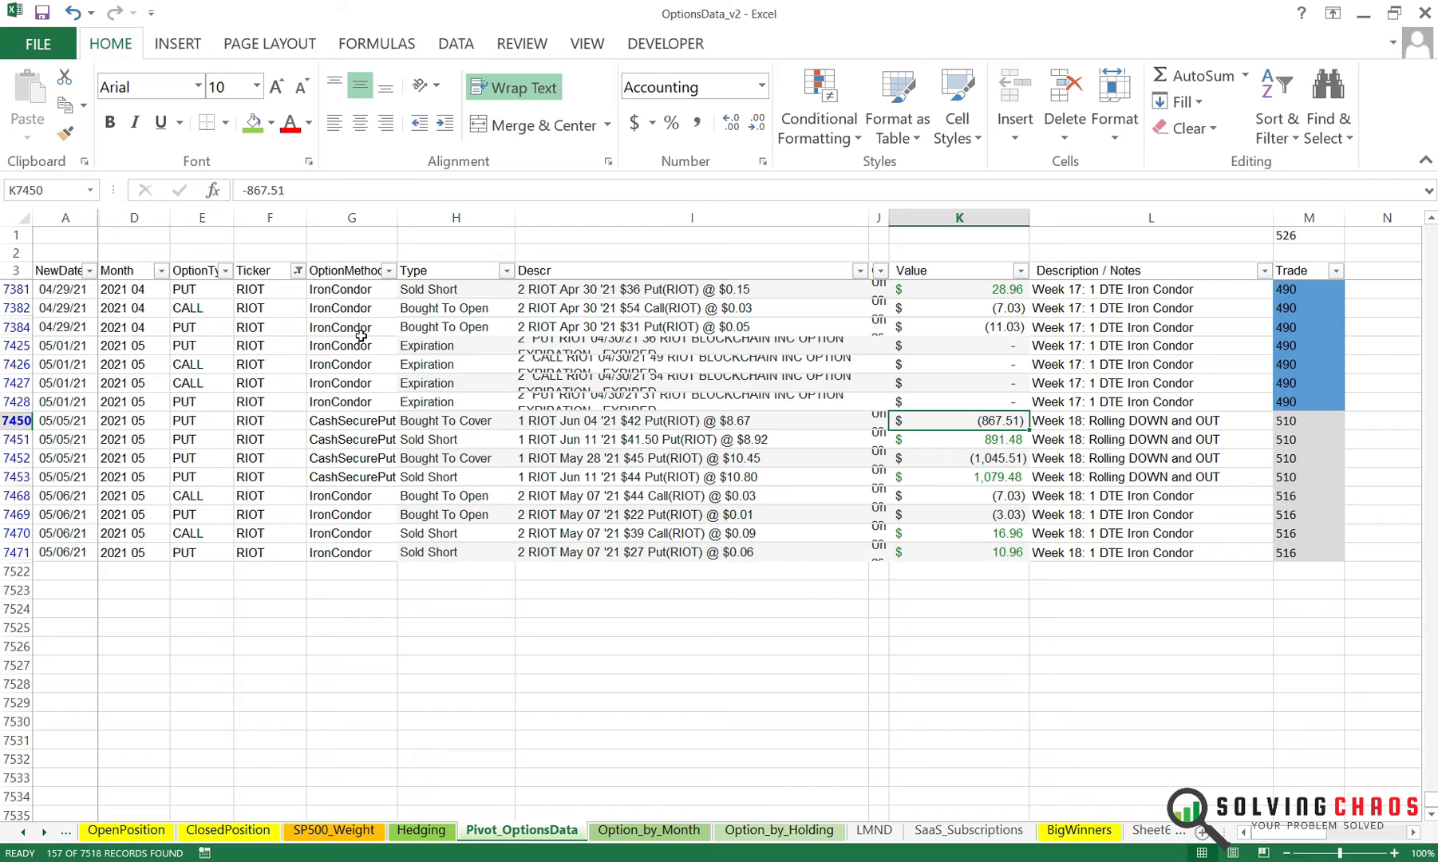
click(351, 420)
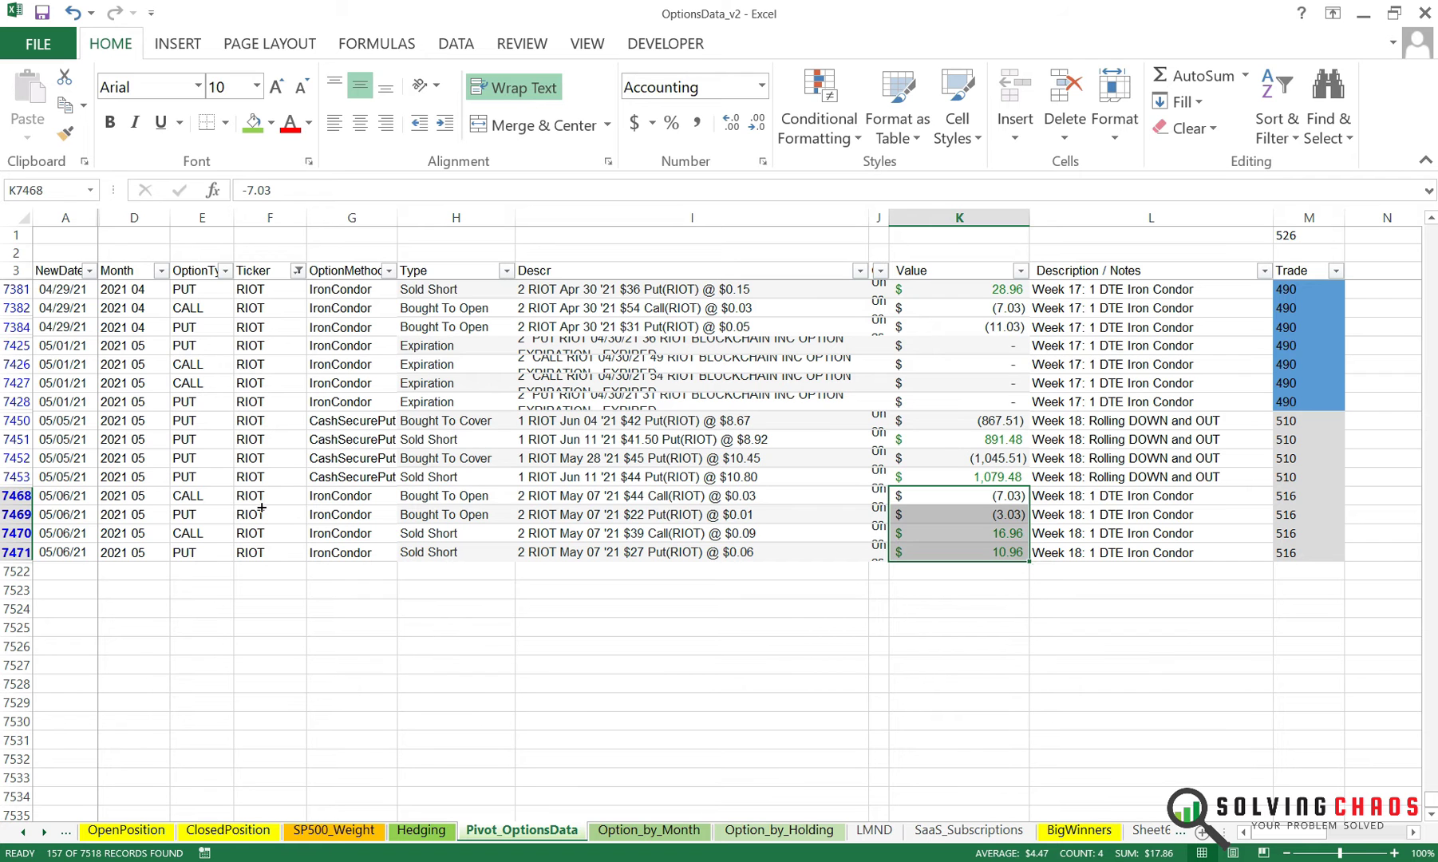
mouse_move(668, 651)
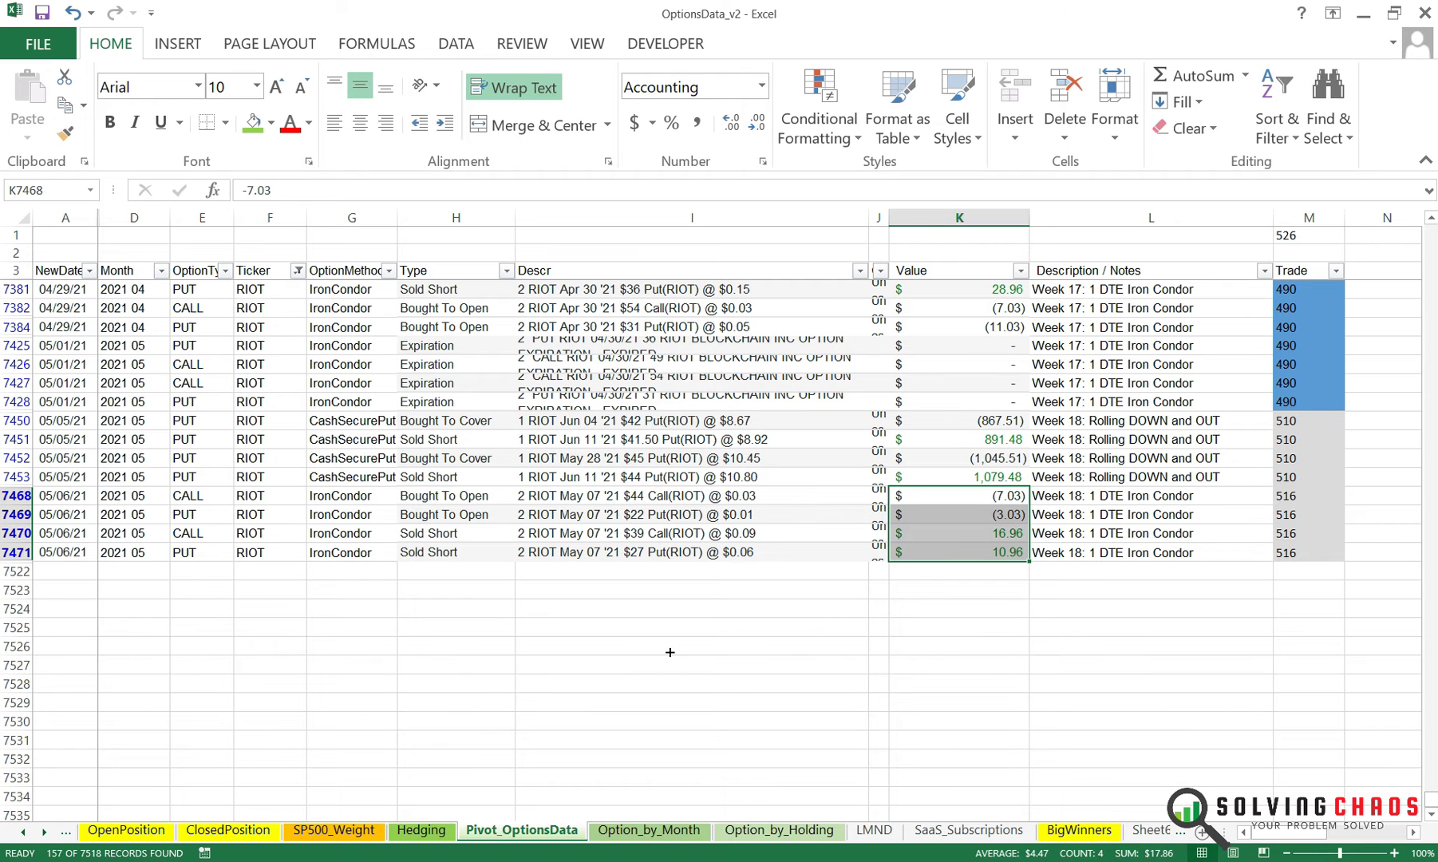
mouse_move(367, 751)
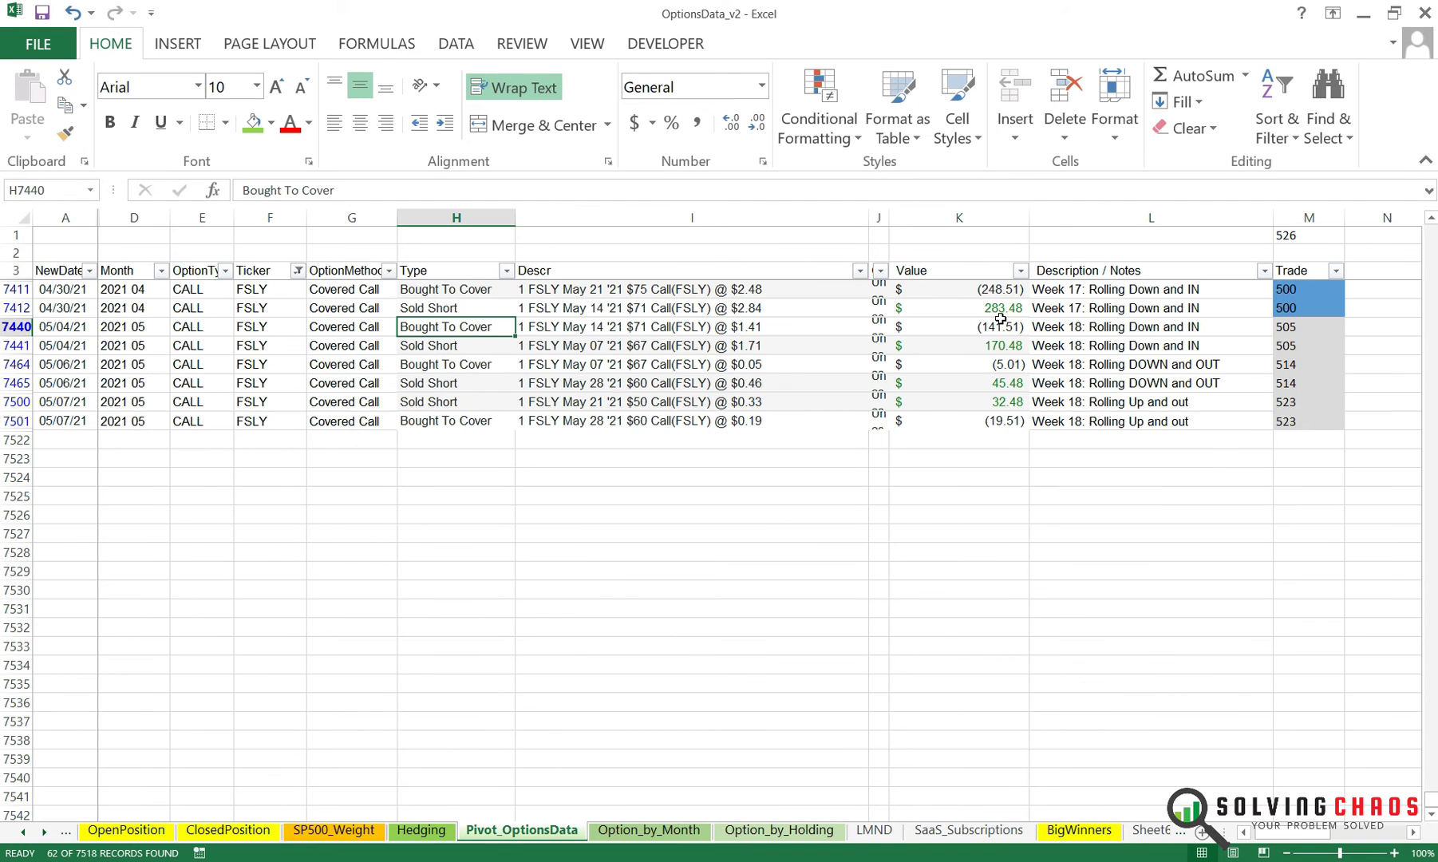
mouse_move(1001, 391)
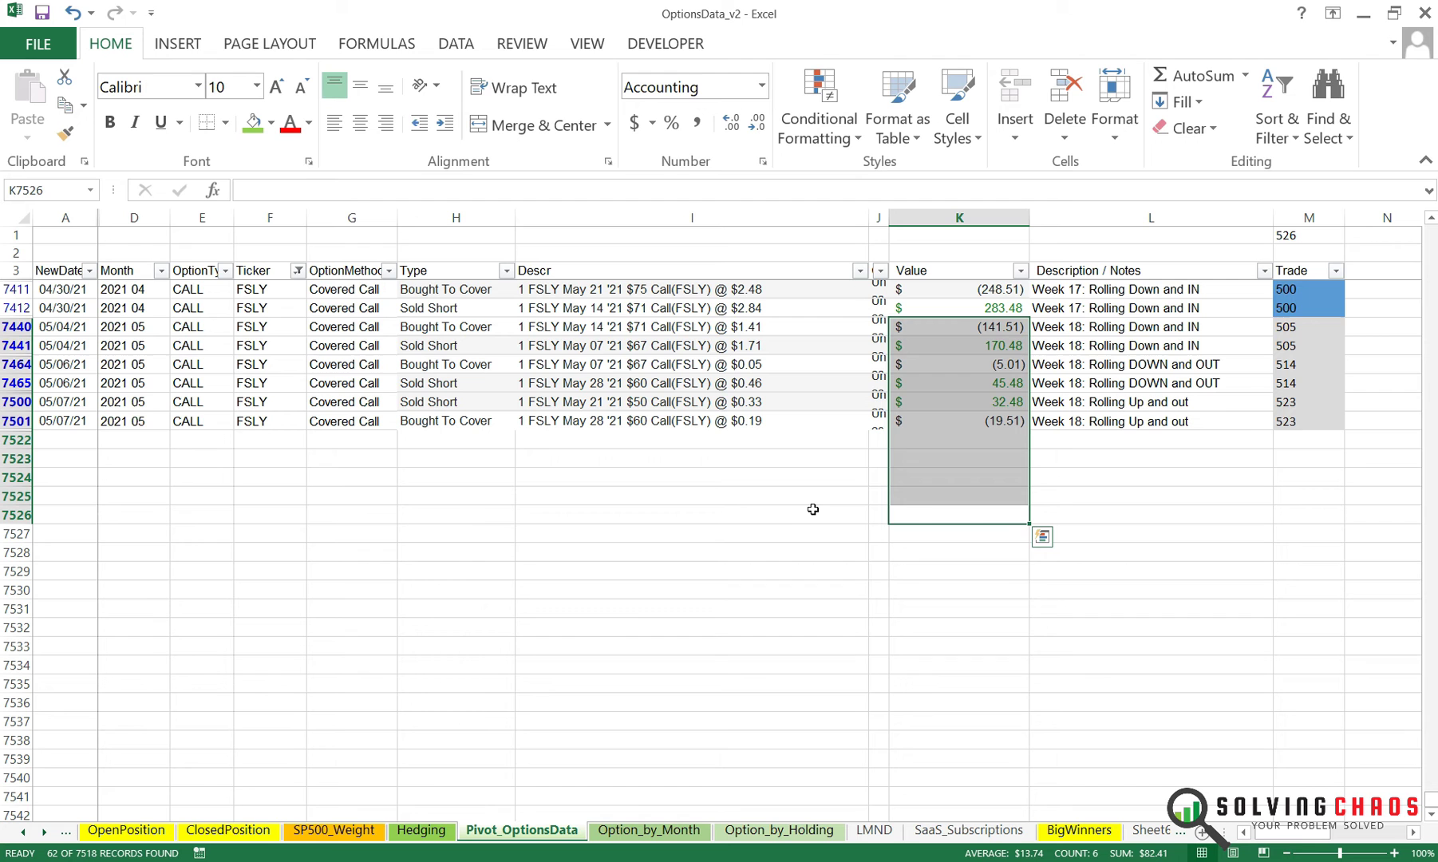
mouse_move(519, 394)
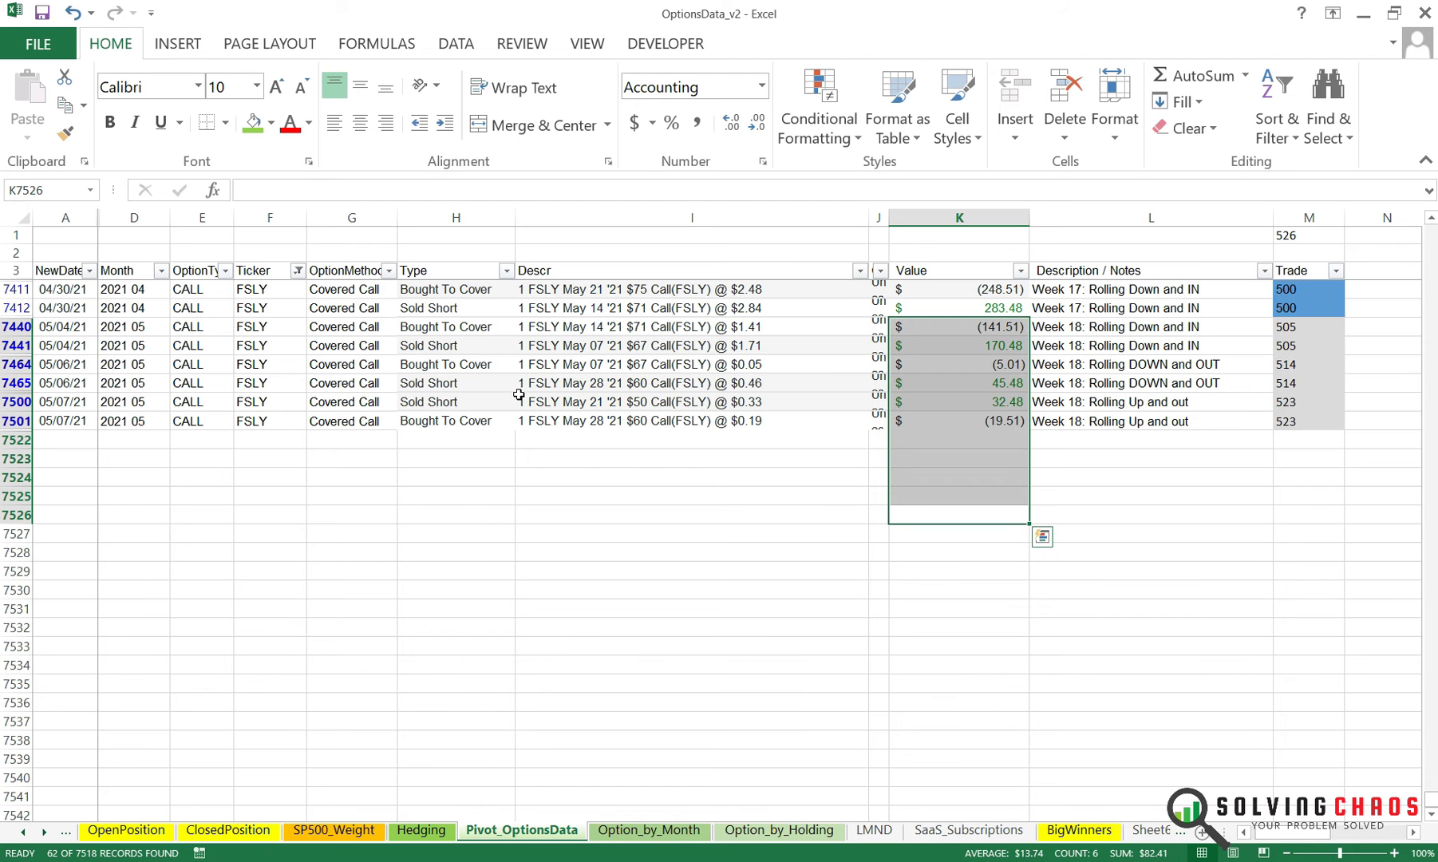
mouse_move(544, 378)
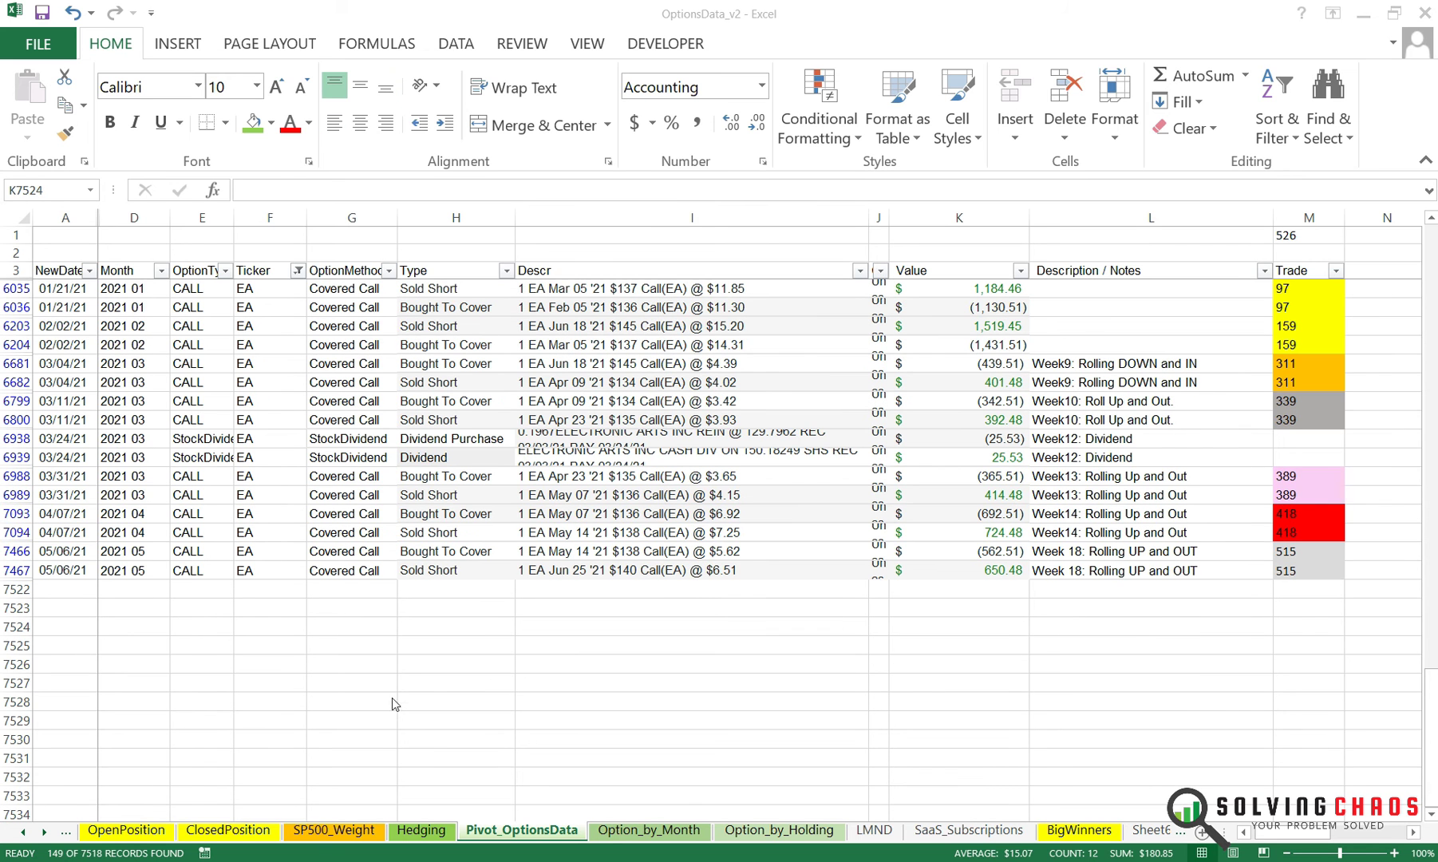
mouse_move(426, 458)
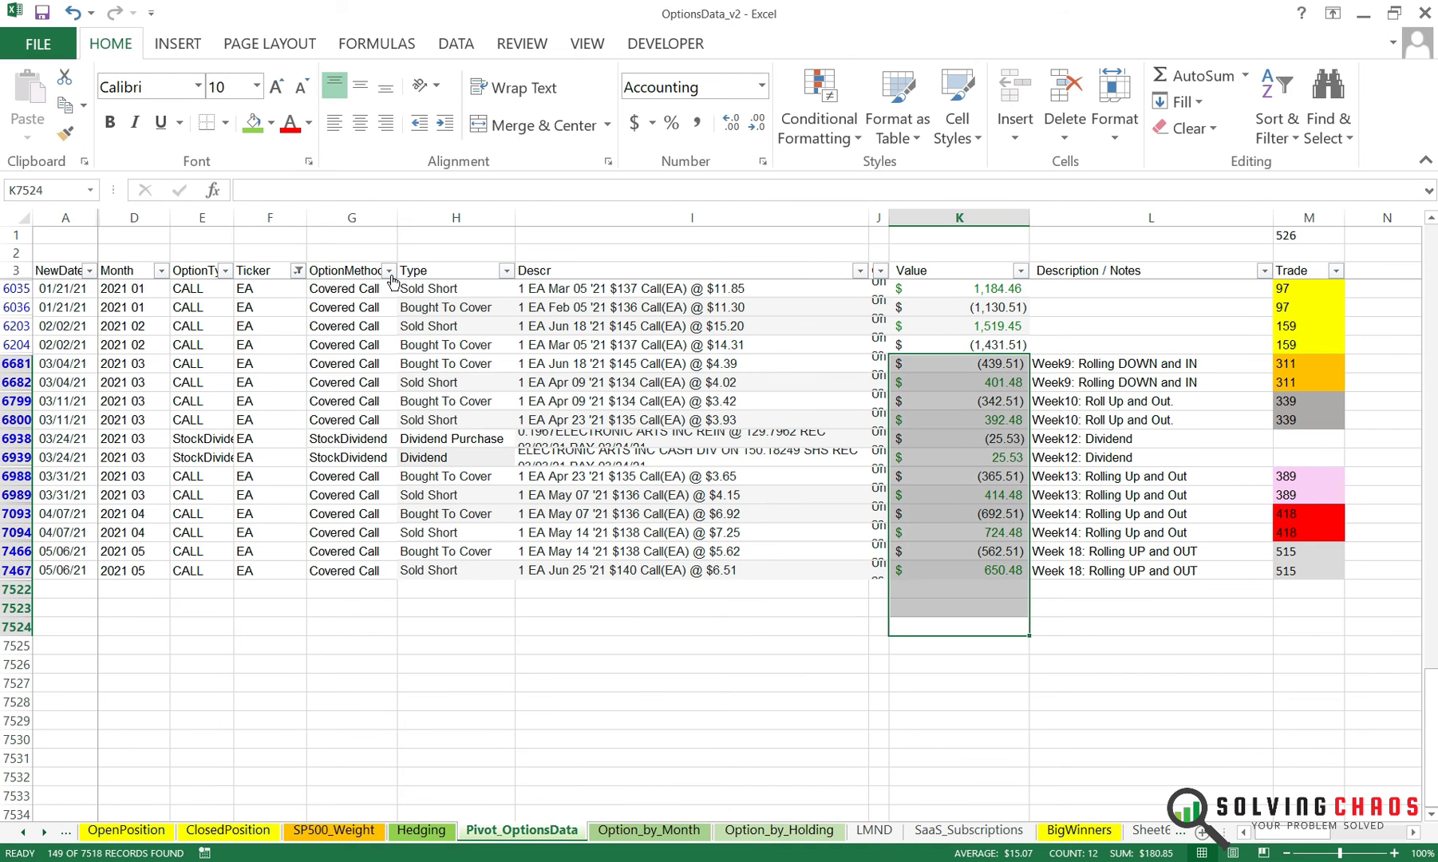
- Filter OptionMethod to Covered Call only, leaving 141 EA records
click(389, 270)
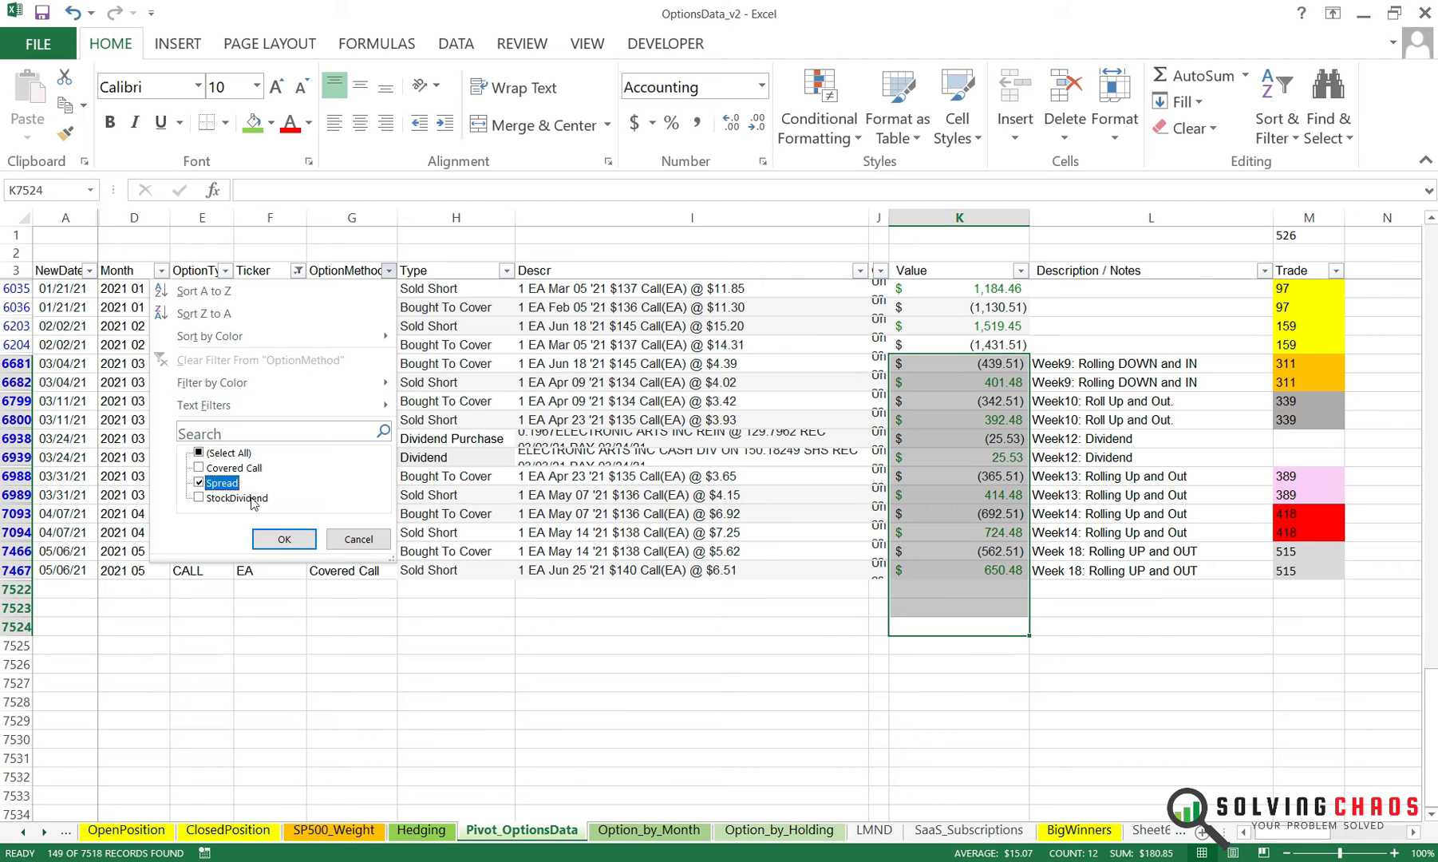
click(198, 467)
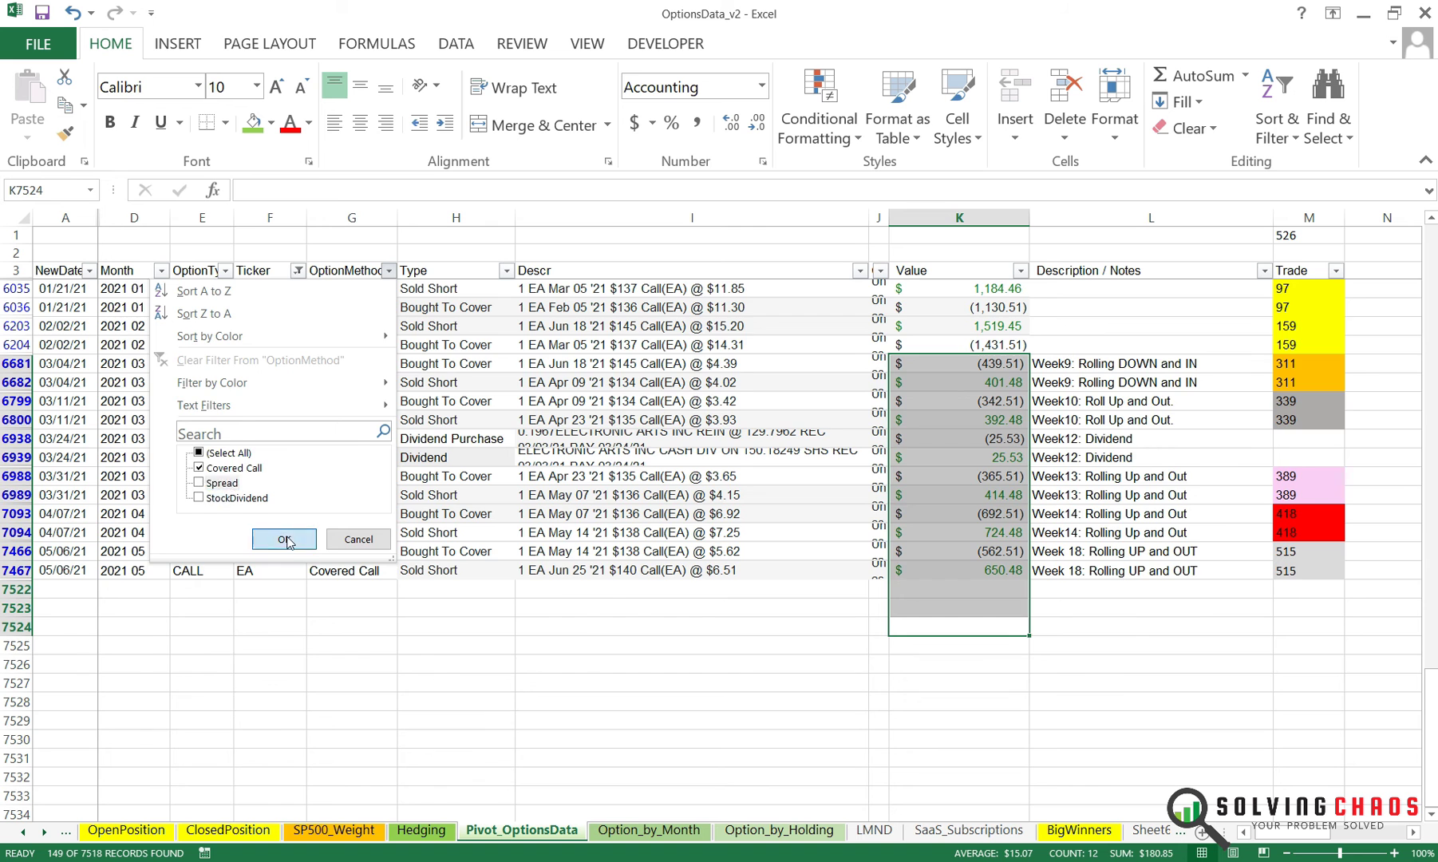
click(284, 539)
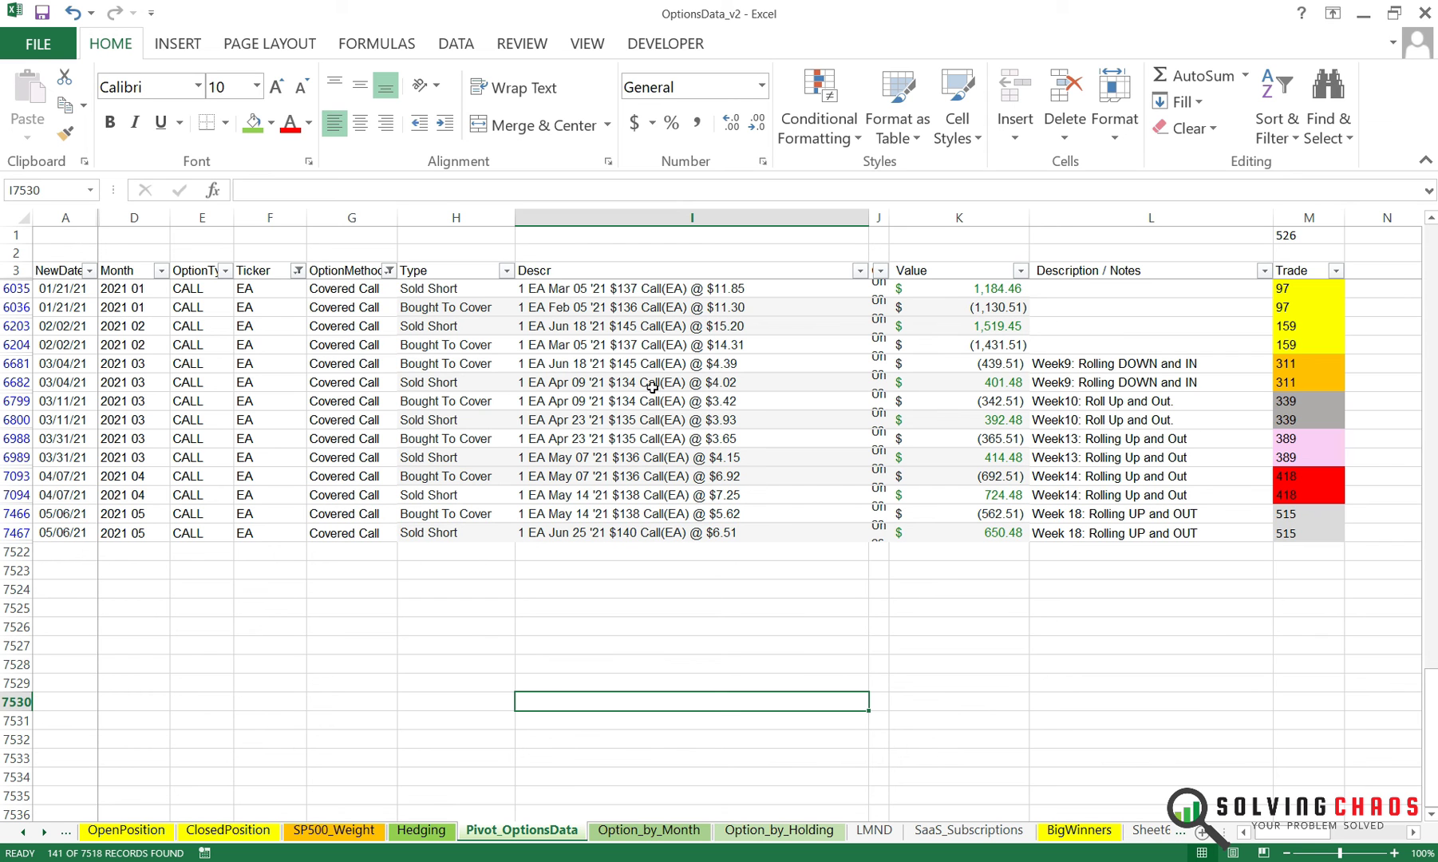
mouse_move(639, 416)
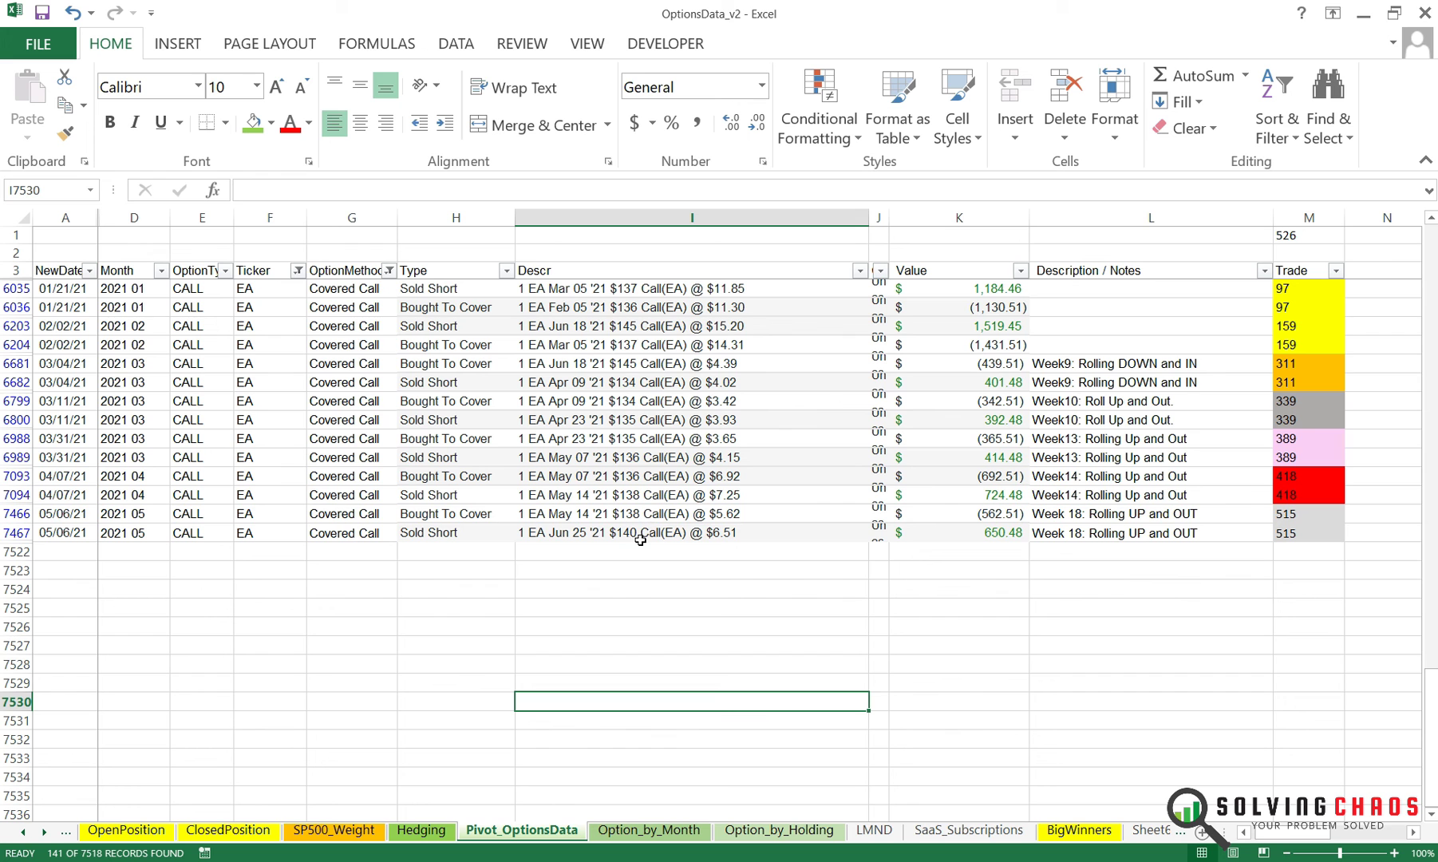
mouse_move(696, 469)
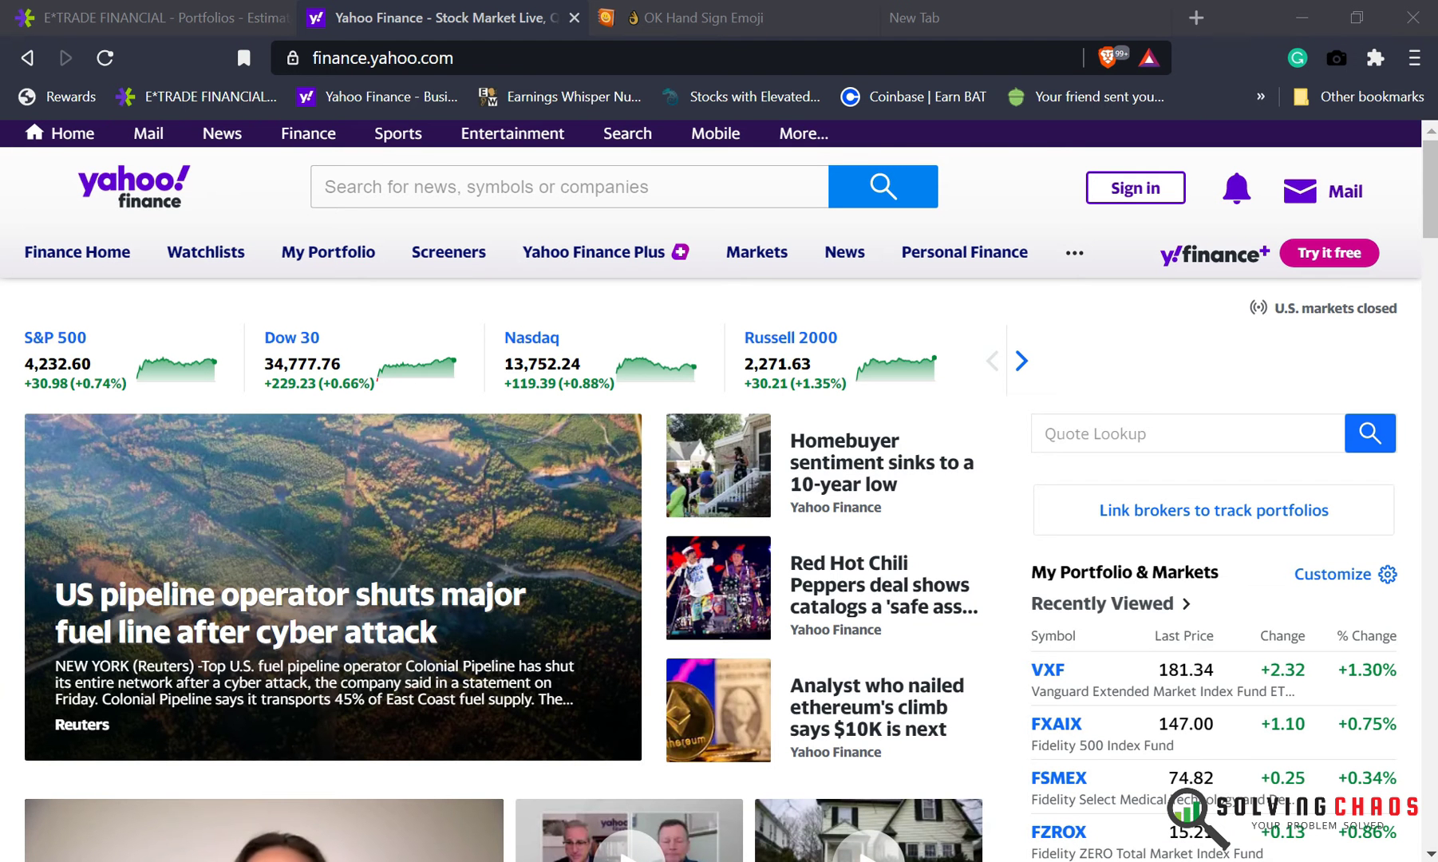
mouse_move(219, 789)
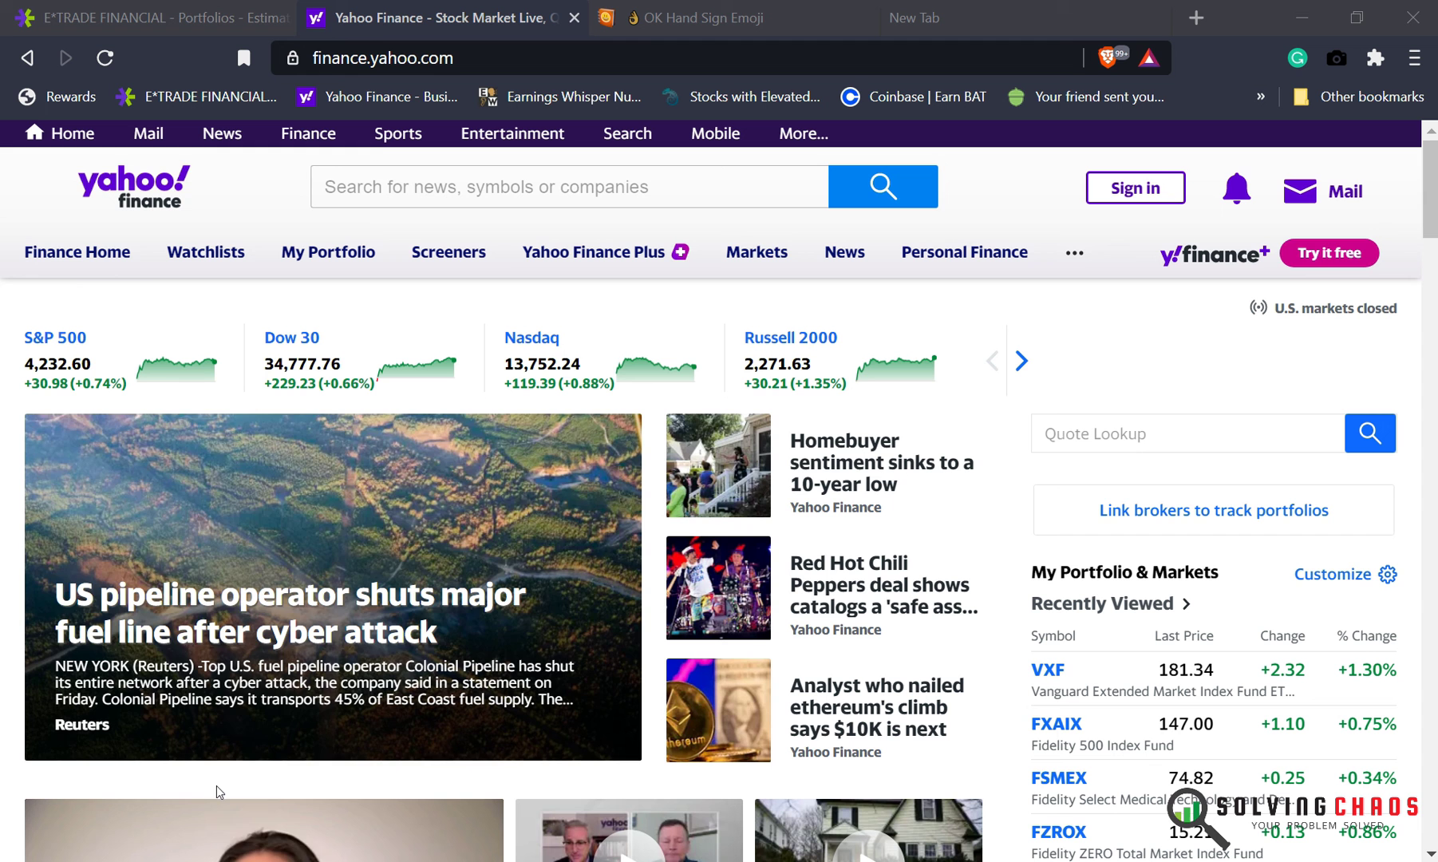
mouse_move(204, 700)
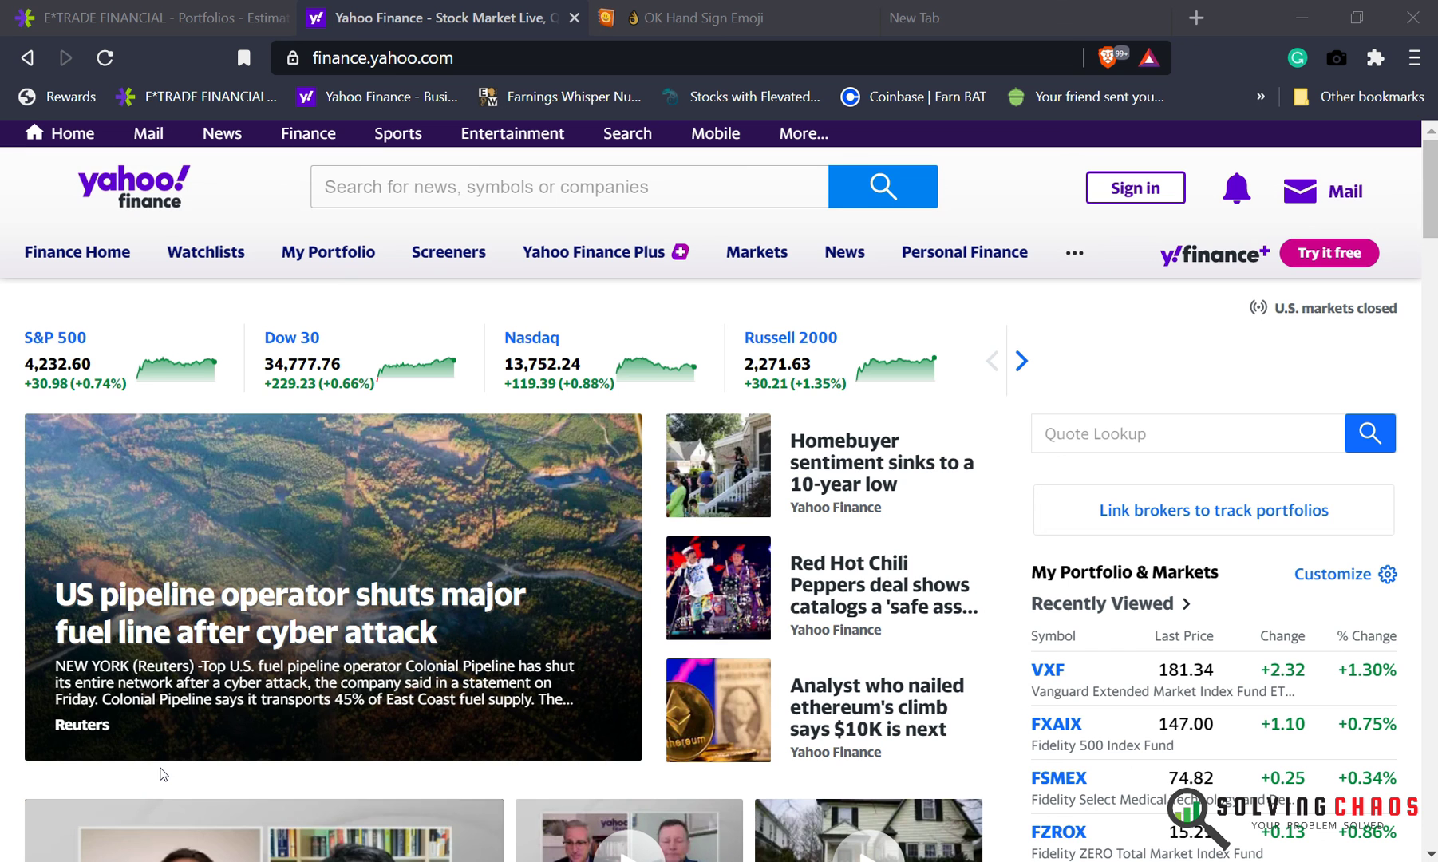
mouse_move(151, 786)
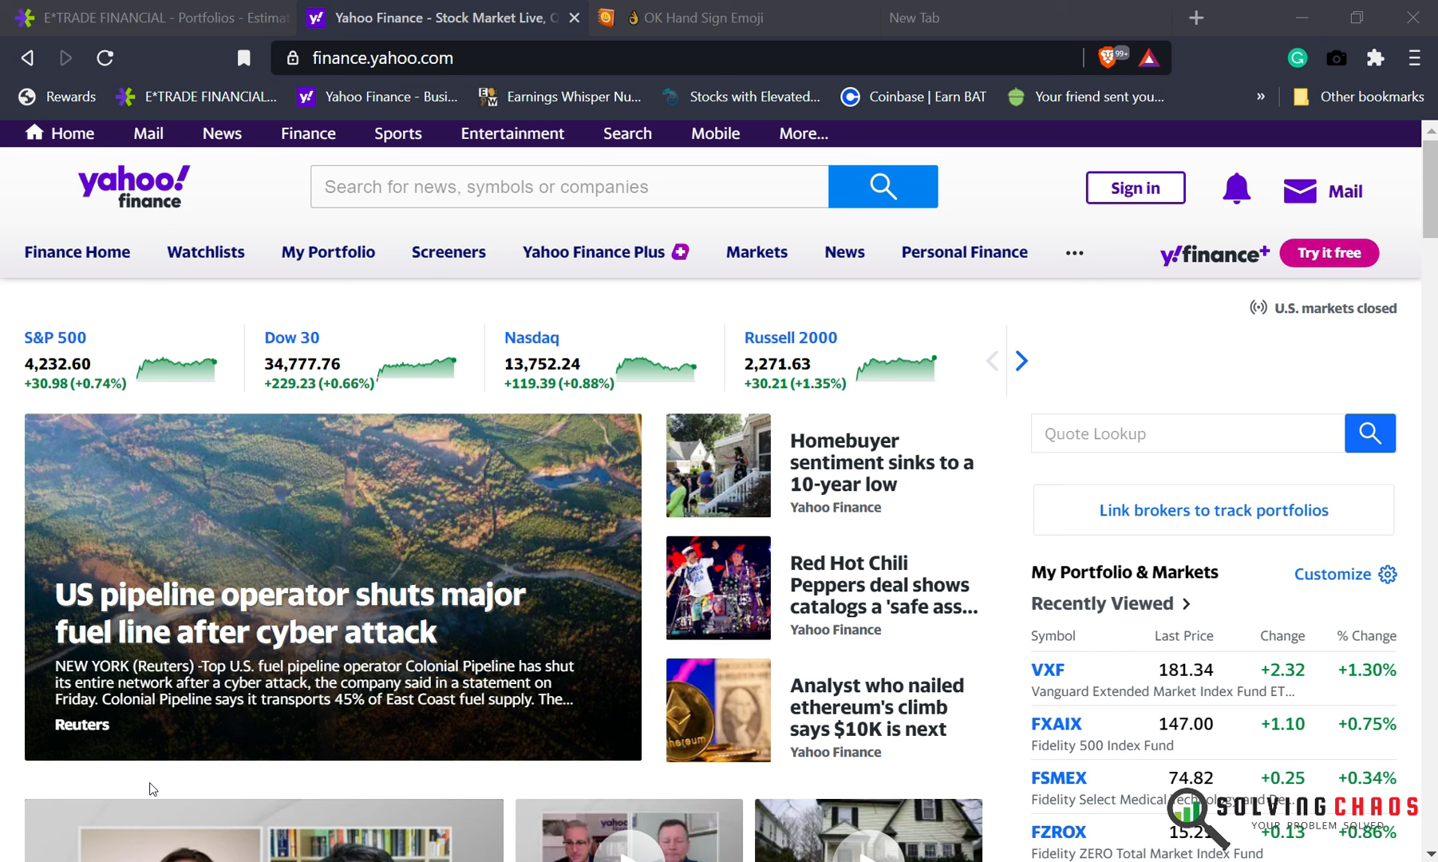
mouse_move(155, 780)
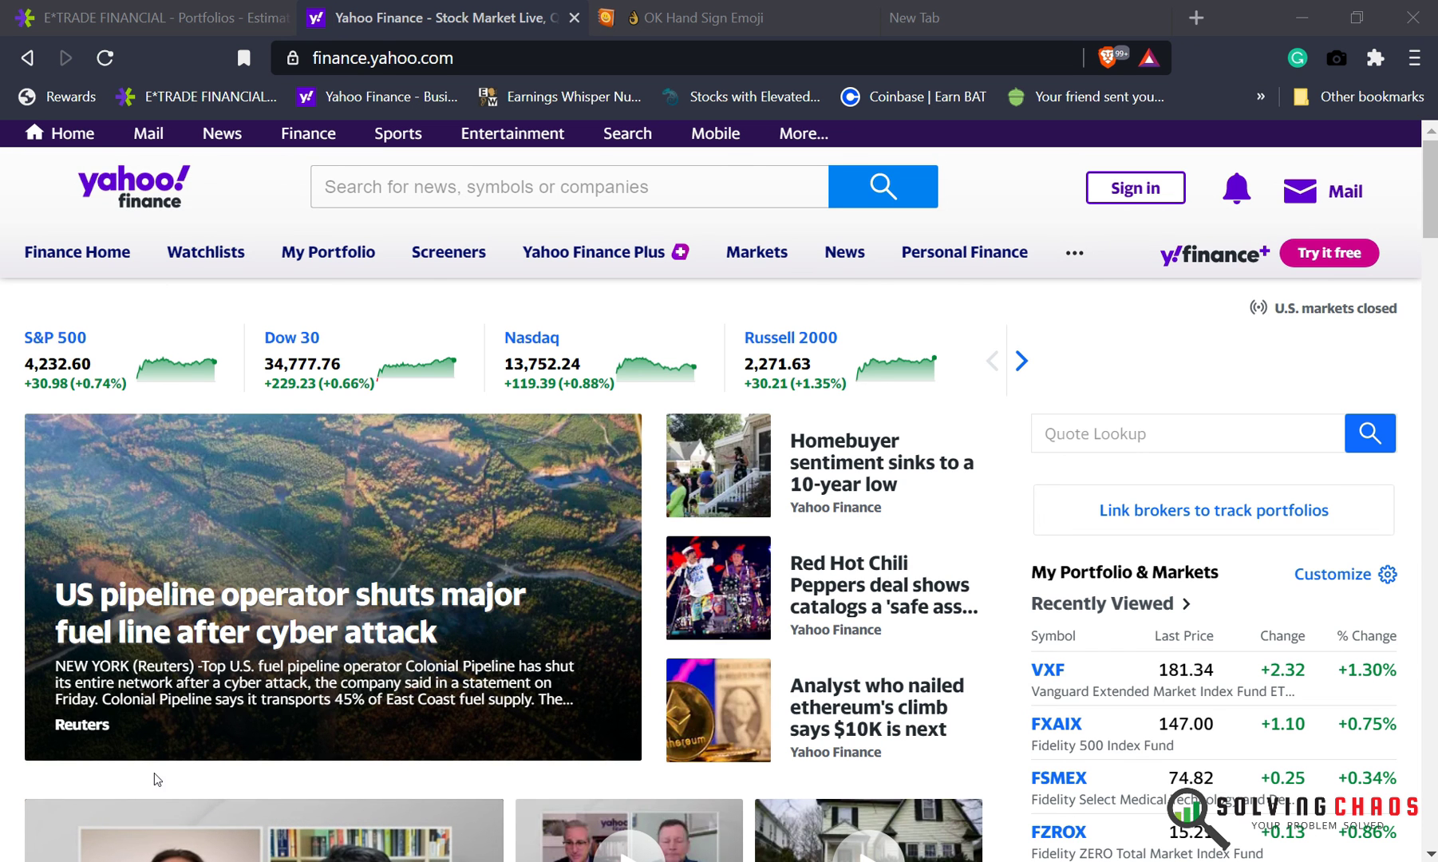